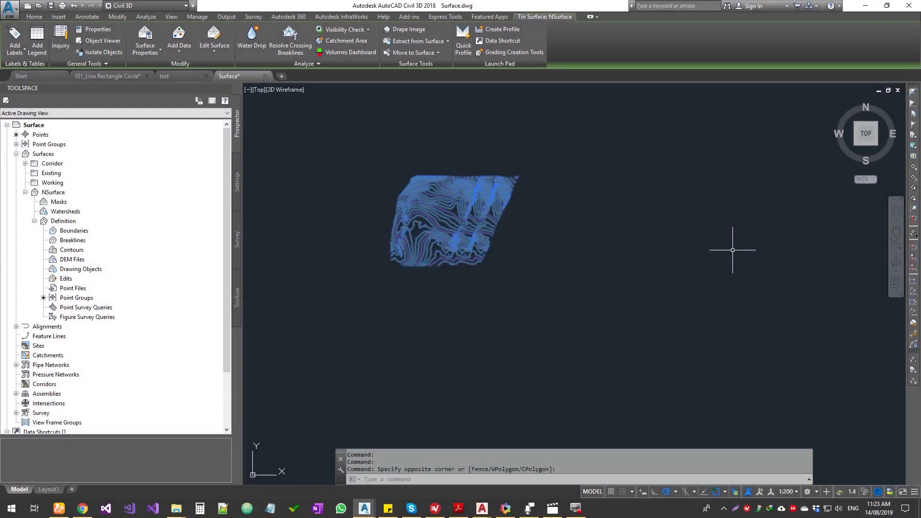
pyautogui.moveTo(673, 240)
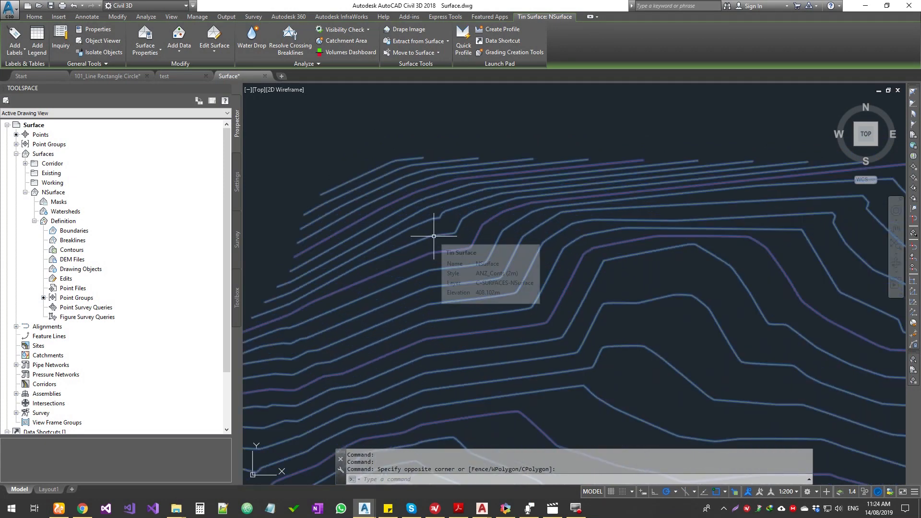
pyautogui.moveTo(433, 235)
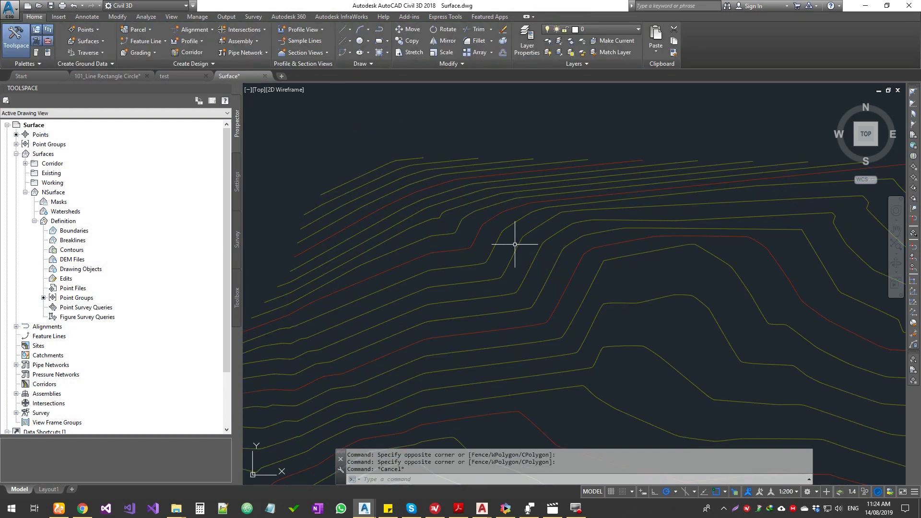
pyautogui.moveTo(515, 244)
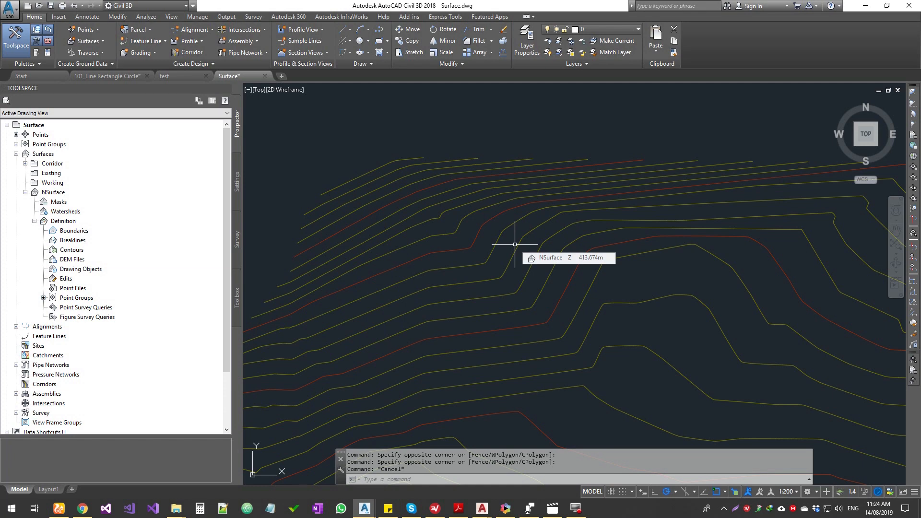
# - Zoom the drawing view in closely on the NSurface major and minor contours
pyautogui.scroll(-3)
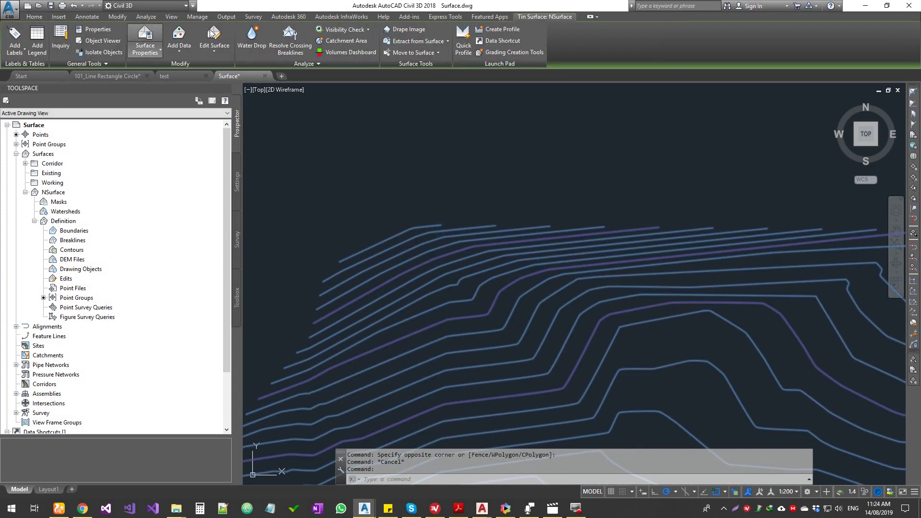
pyautogui.moveTo(532, 80)
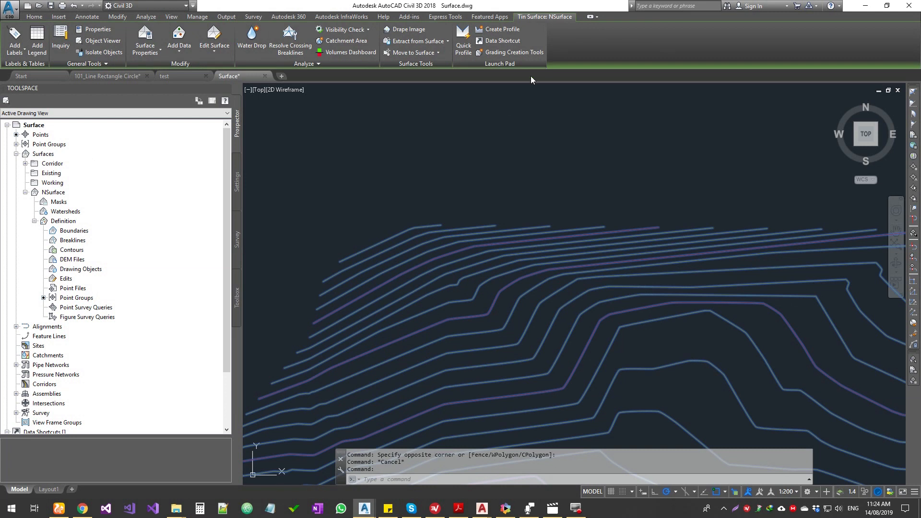
pyautogui.moveTo(14, 39)
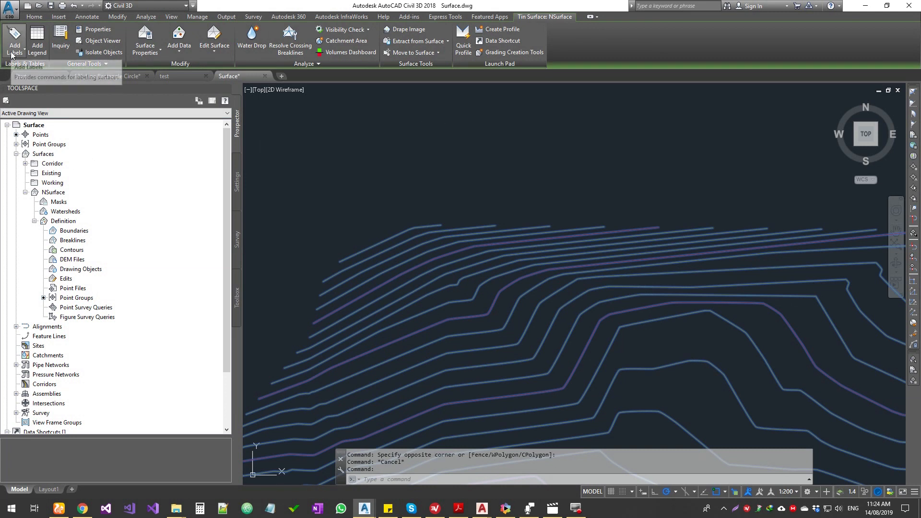
pyautogui.click(14, 41)
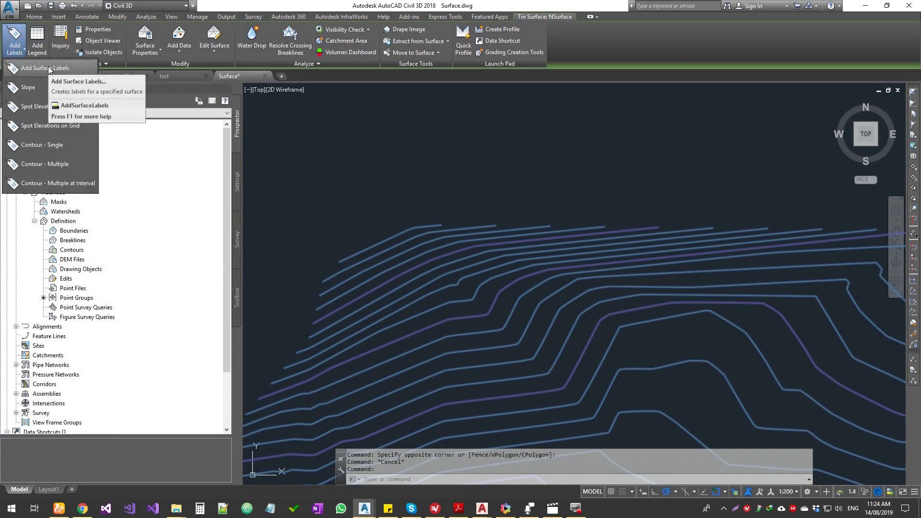
pyautogui.moveTo(46, 67)
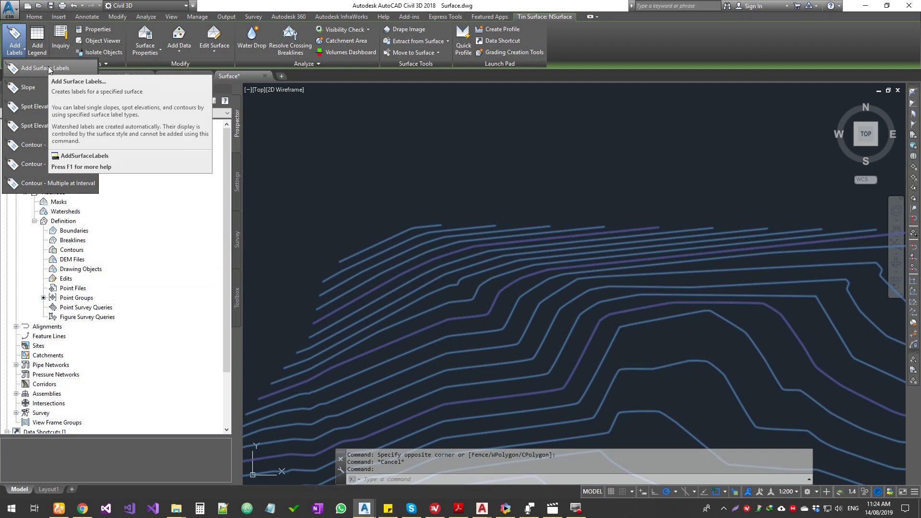
pyautogui.moveTo(28, 86)
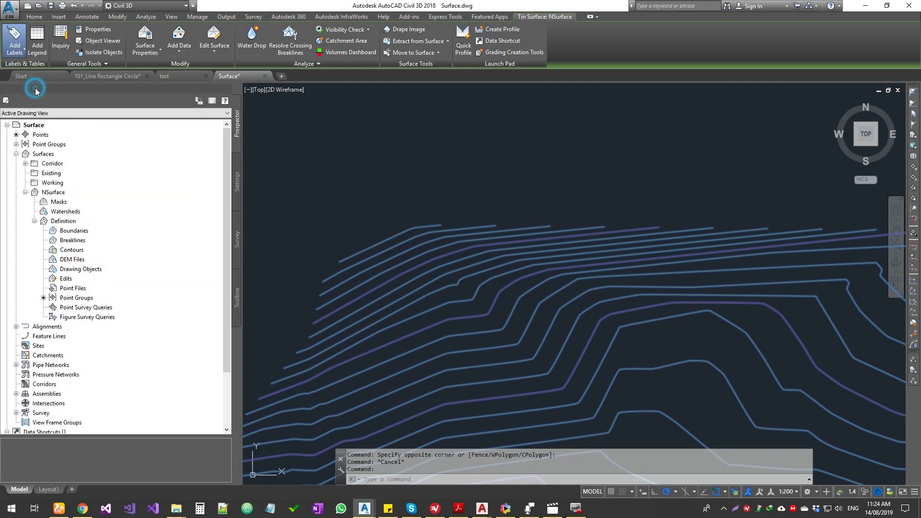
# - Place one-point slope labels at several spots across the NSurface contours
pyautogui.click(13, 40)
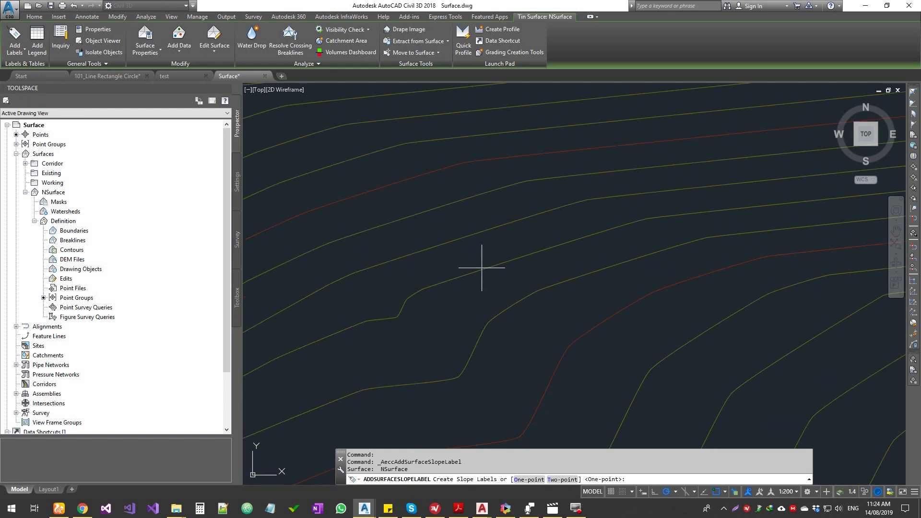
pyautogui.moveTo(499, 265)
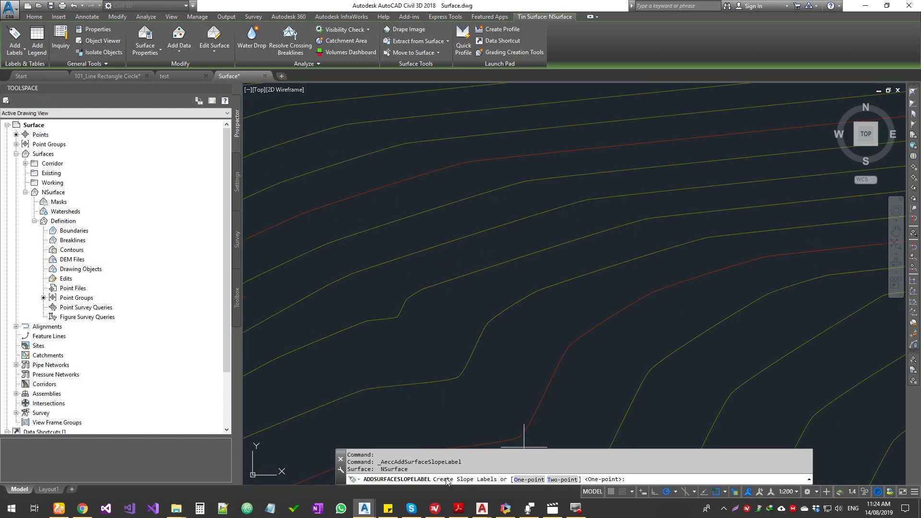
pyautogui.click(14, 40)
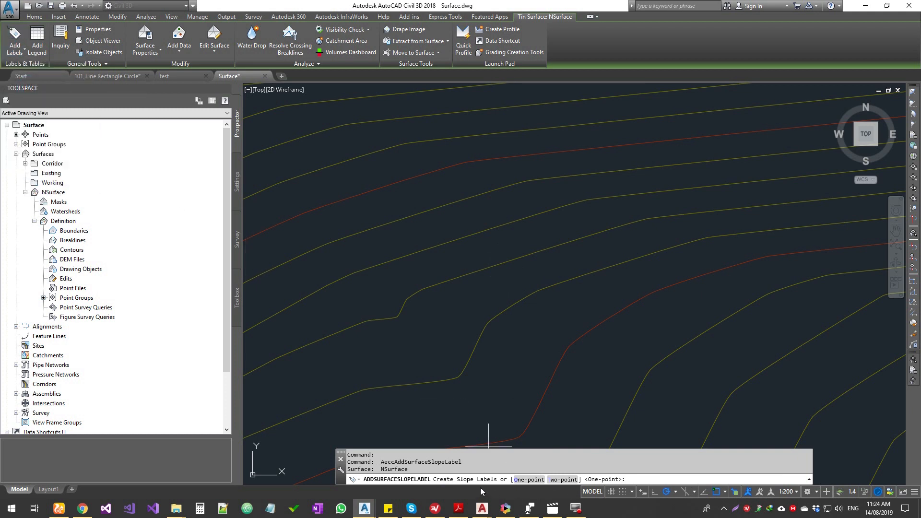
pyautogui.moveTo(528, 479)
pyautogui.write('O')
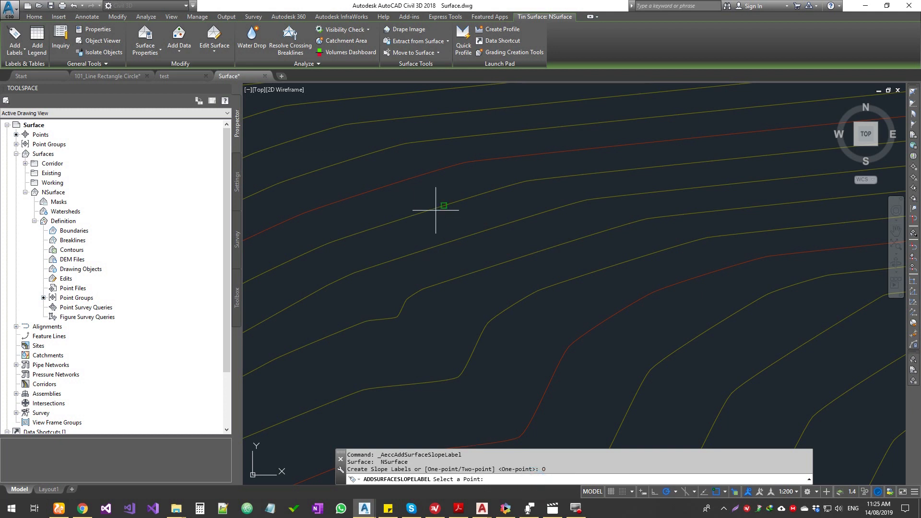
pyautogui.click(538, 258)
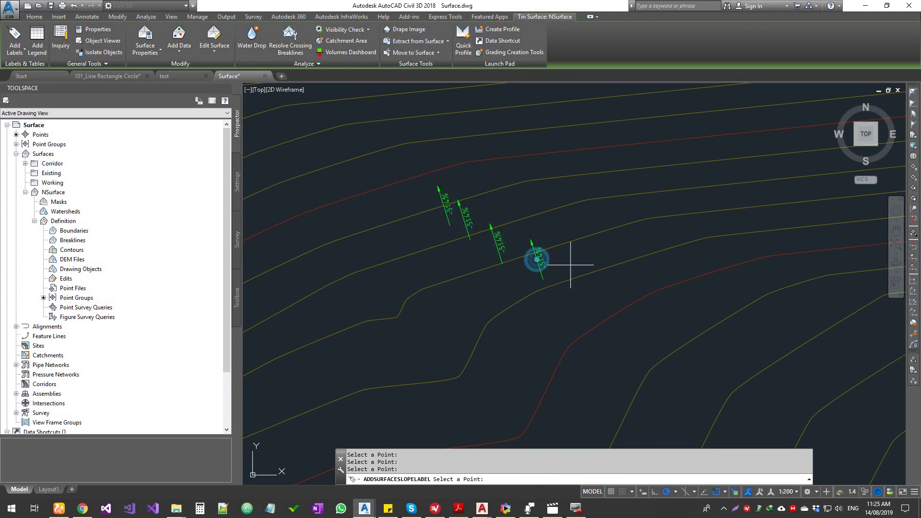
pyautogui.click(14, 40)
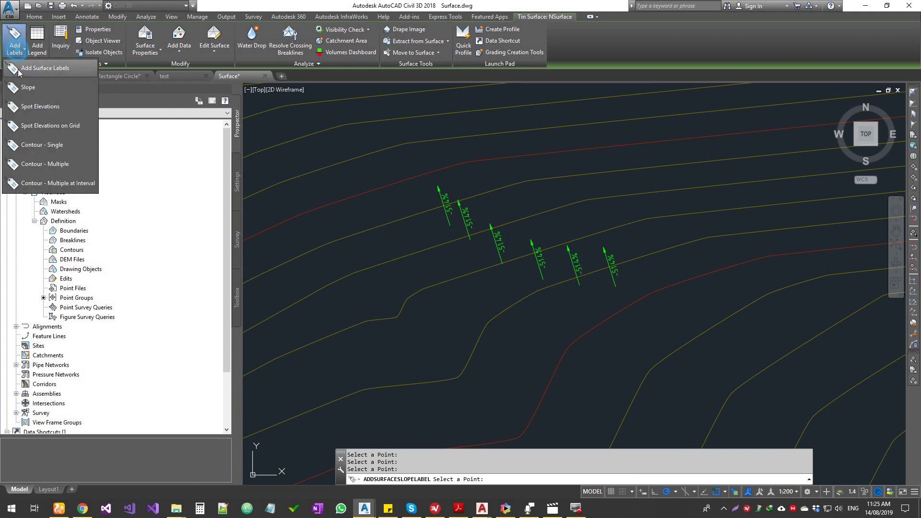
# - Add a two-point slope label across the contours, reading 33.7%
pyautogui.click(28, 87)
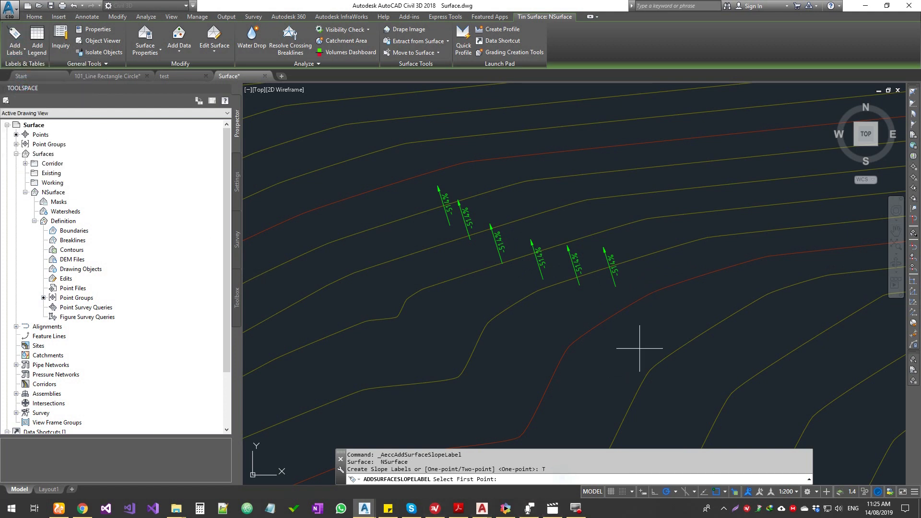
pyautogui.click(438, 188)
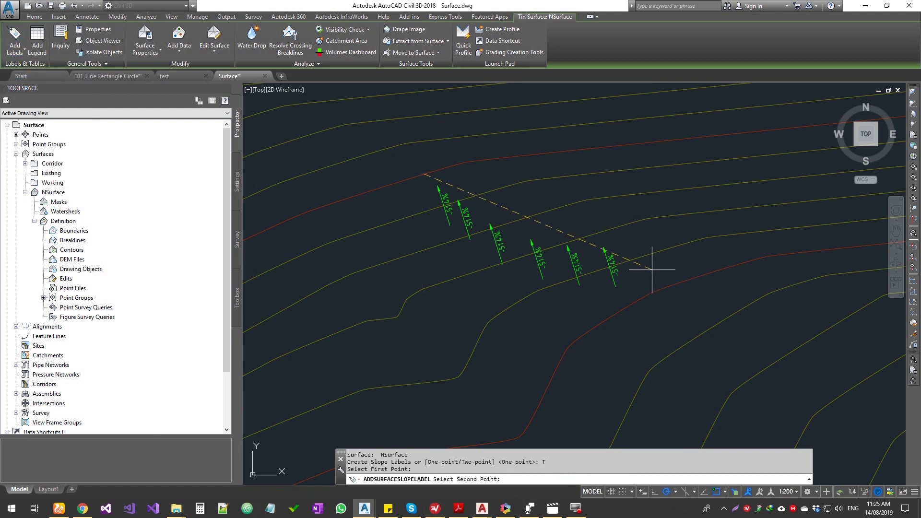
pyautogui.click(651, 269)
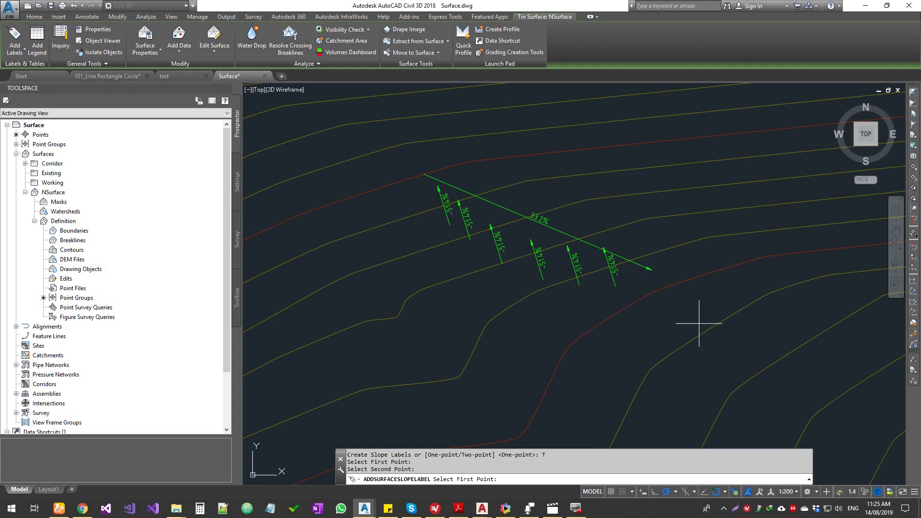
pyautogui.moveTo(699, 323)
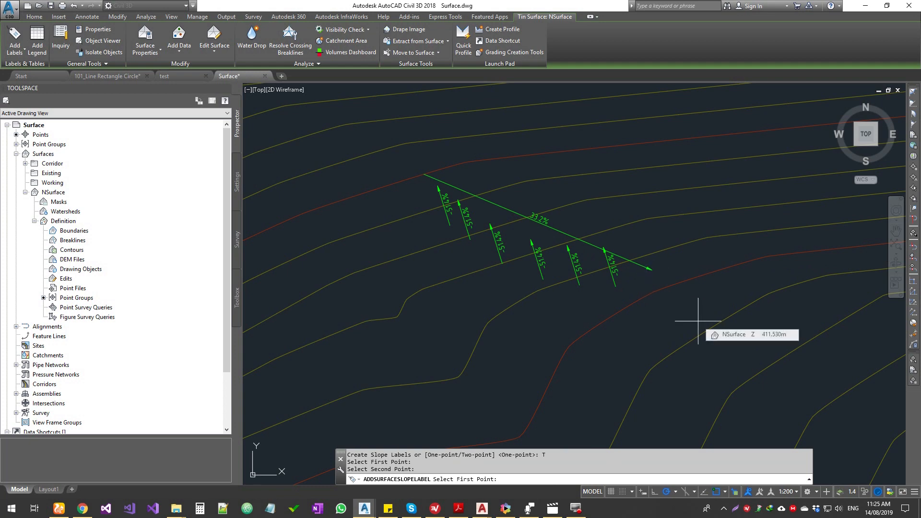
# - Place spot elevation labels at scattered points on NSurface, about 398–411 m
pyautogui.click(14, 40)
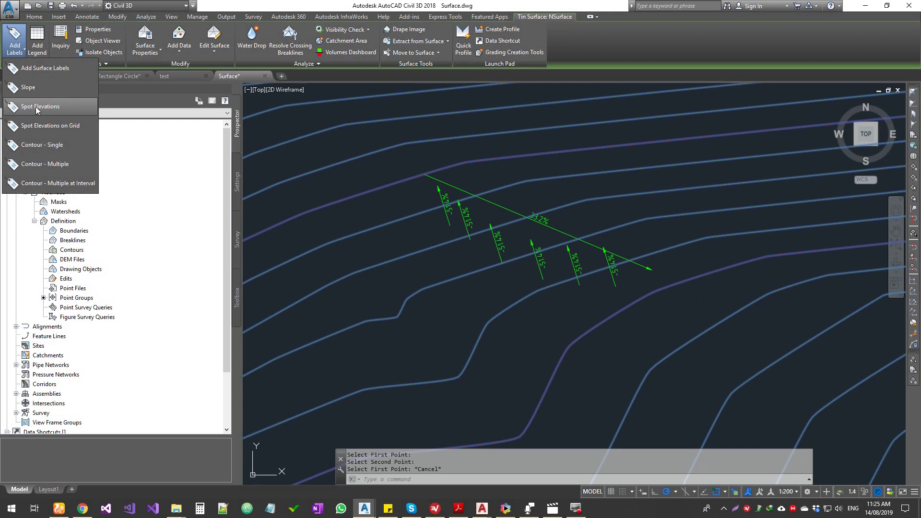
pyautogui.click(40, 107)
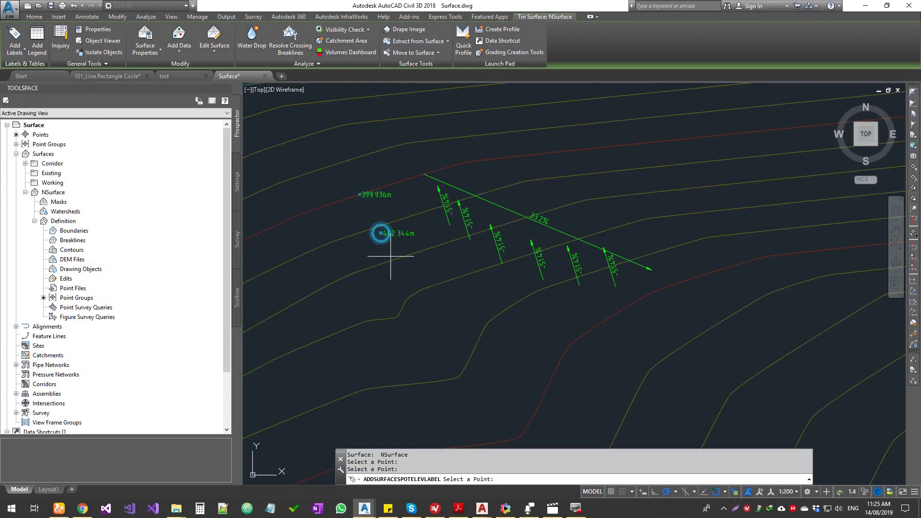
pyautogui.click(579, 163)
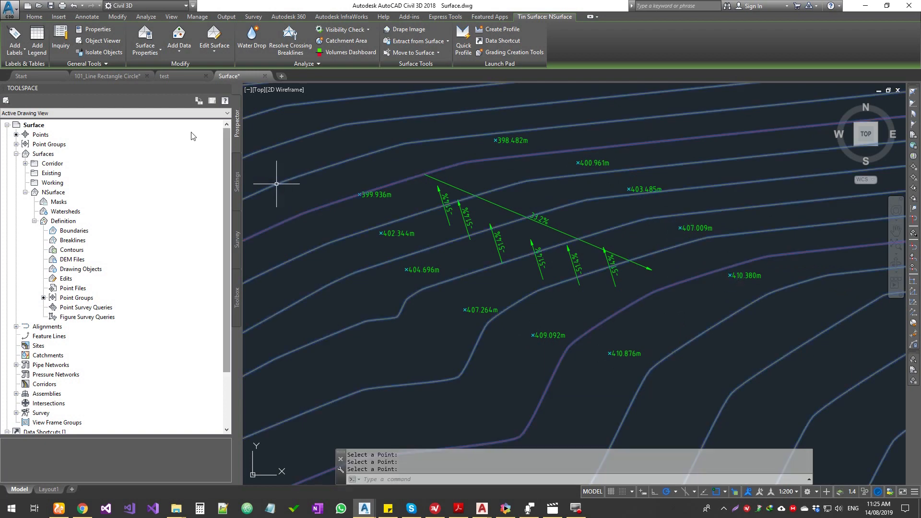
# - Place a 5 m grid of spot elevation labels using default rotation and spacing
pyautogui.click(15, 41)
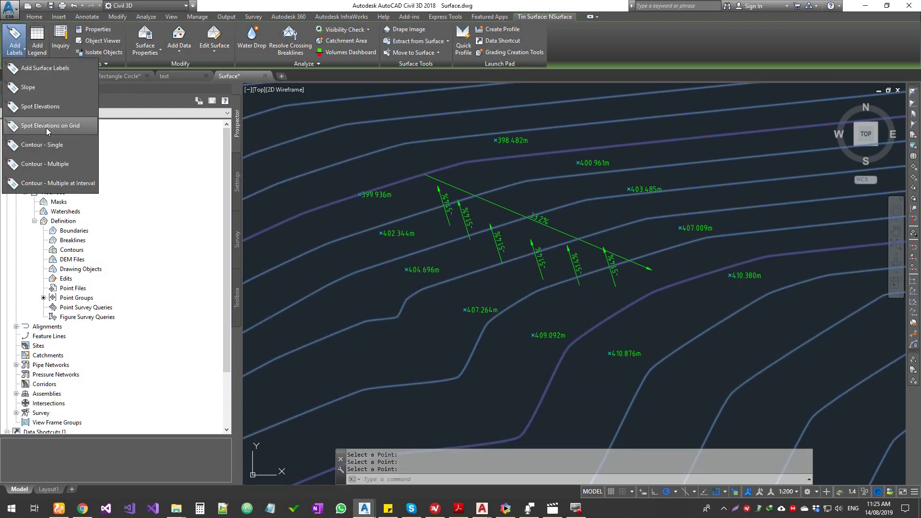
pyautogui.moveTo(49, 126)
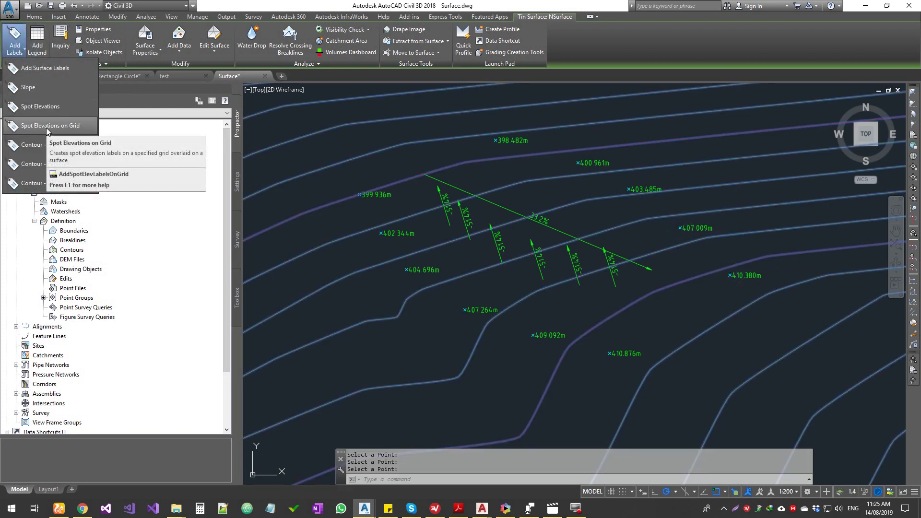
pyautogui.moveTo(50, 125)
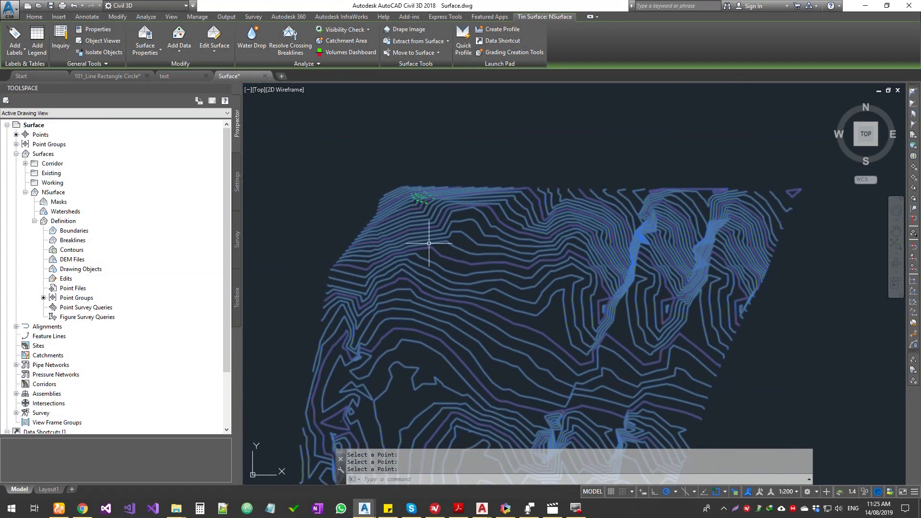
pyautogui.moveTo(256, 366)
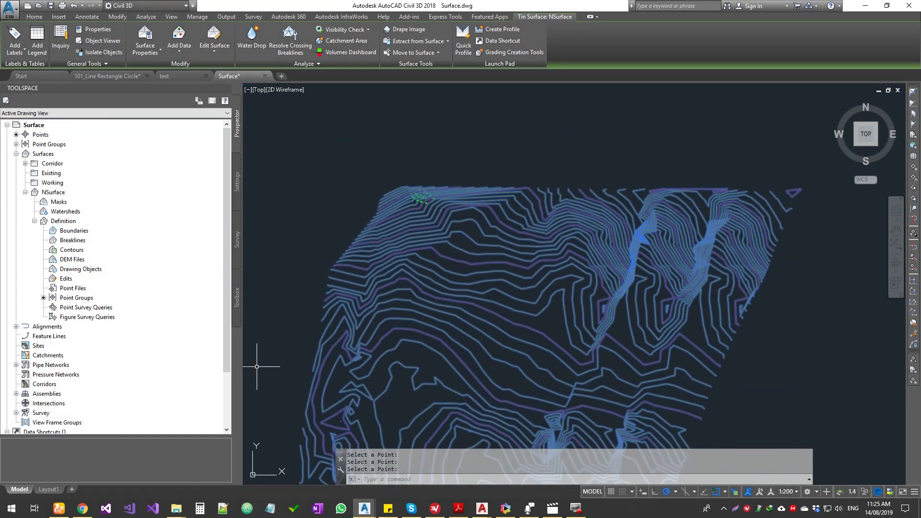
pyautogui.moveTo(385, 345)
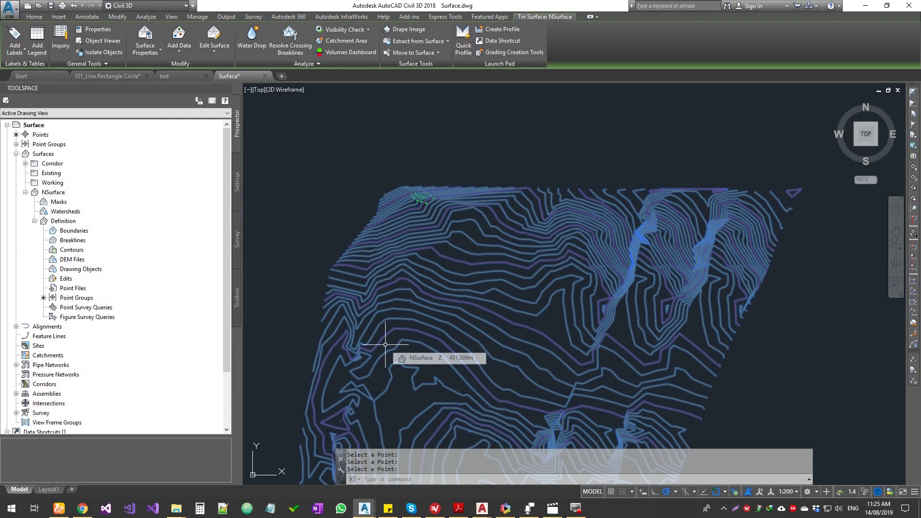
pyautogui.moveTo(428, 263)
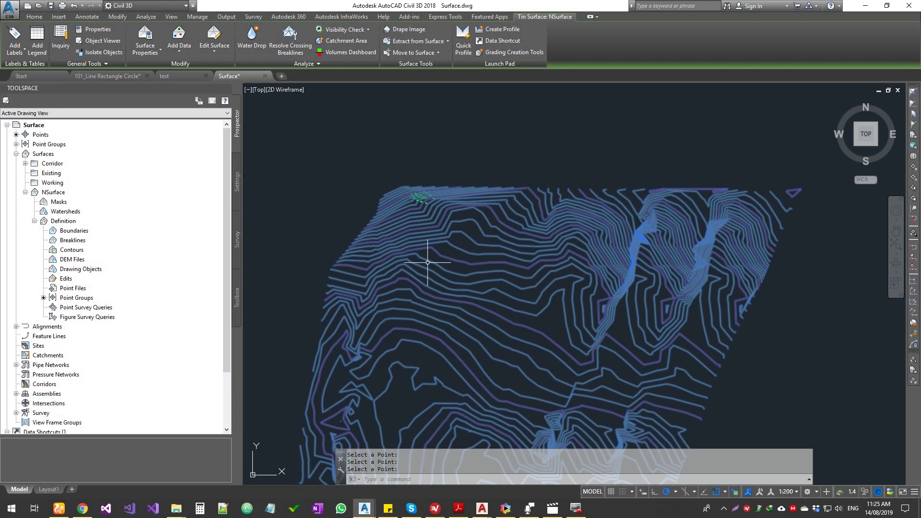
pyautogui.click(14, 39)
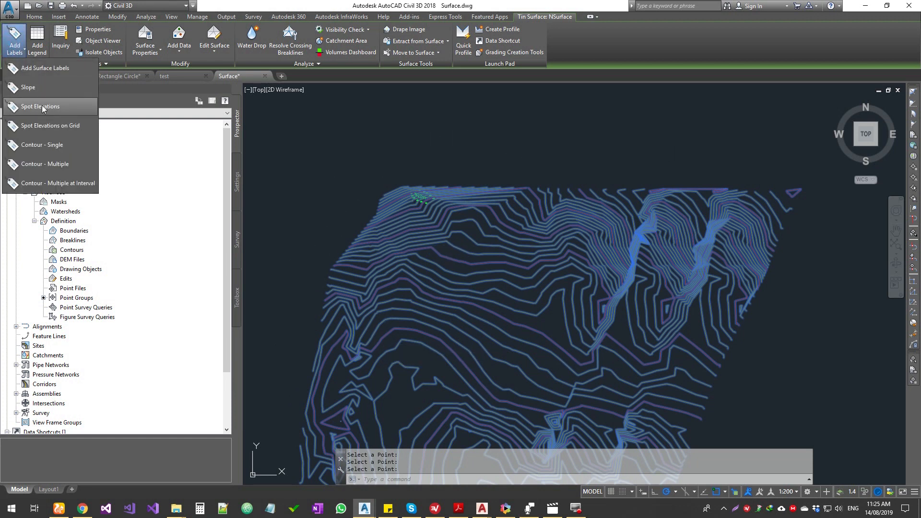
pyautogui.click(51, 125)
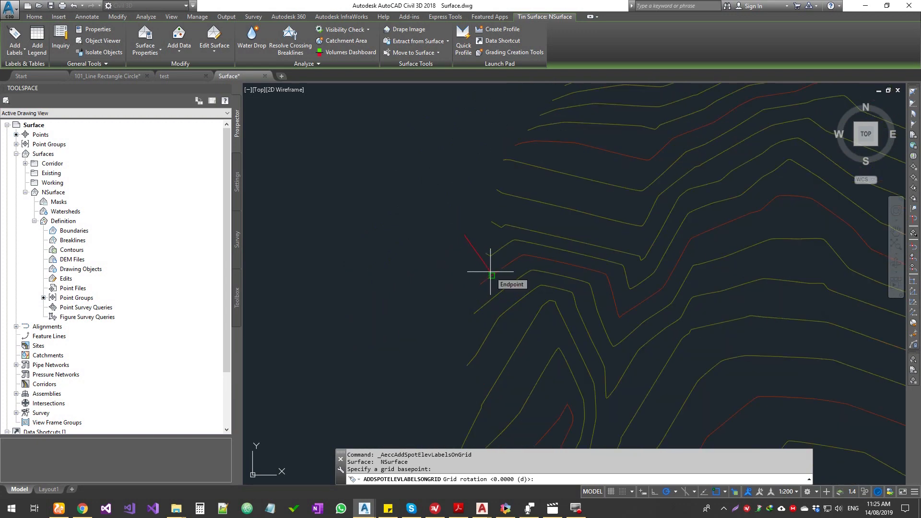
pyautogui.click(492, 275)
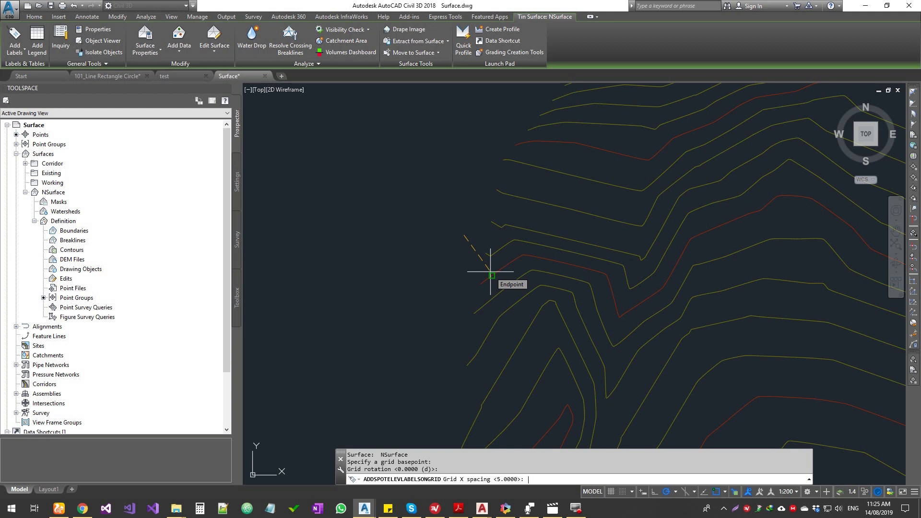
pyautogui.press('Return')
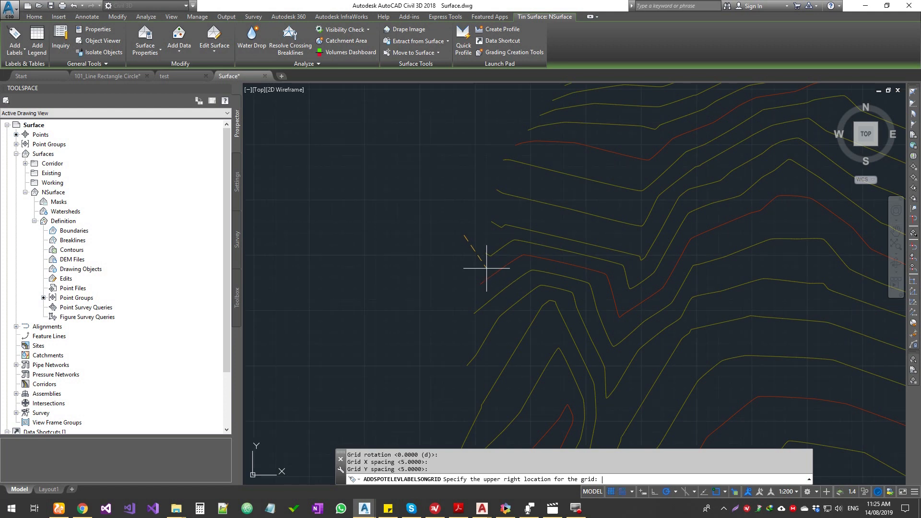
pyautogui.moveTo(476, 290)
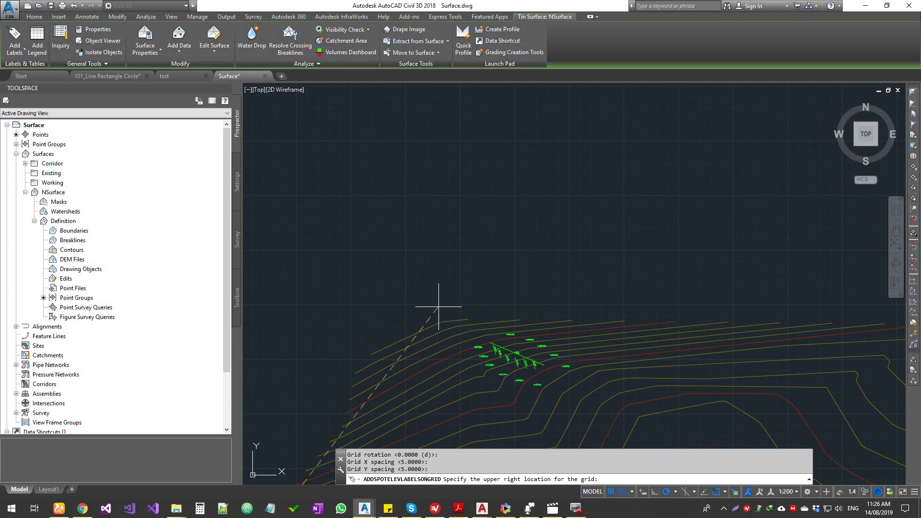
pyautogui.click(483, 238)
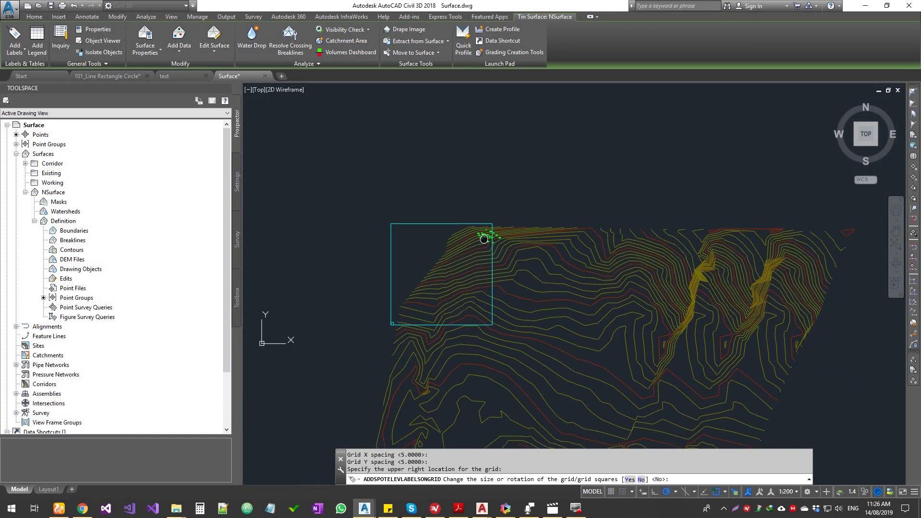
pyautogui.moveTo(457, 337)
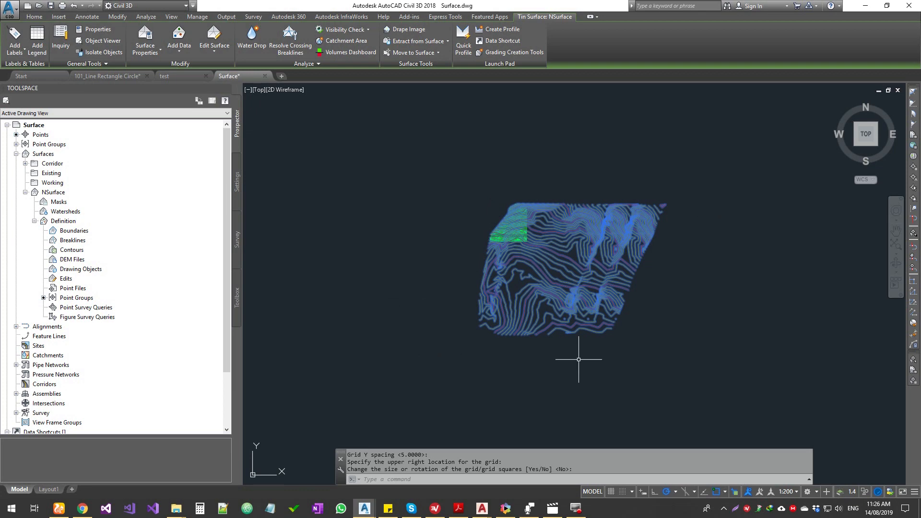
pyautogui.scroll(3)
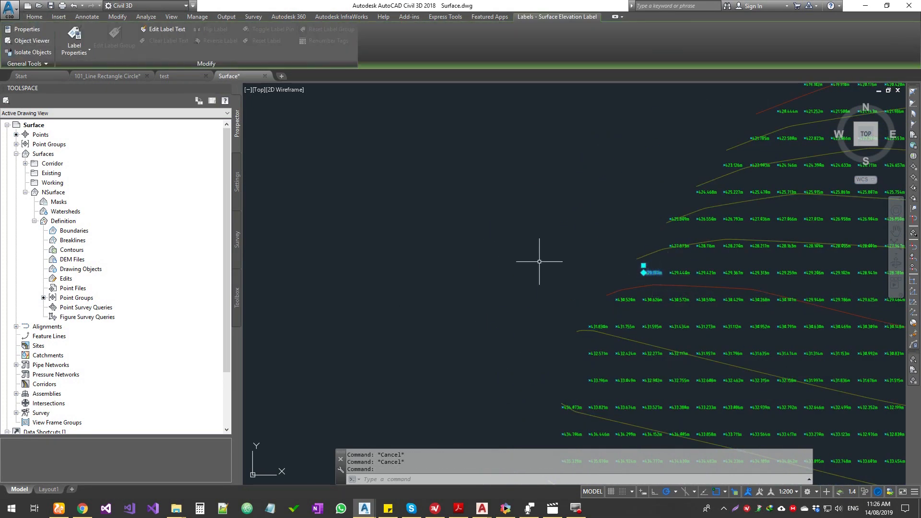
# - Select all similar grid spot elevation labels and delete them
pyautogui.rightClick(539, 262)
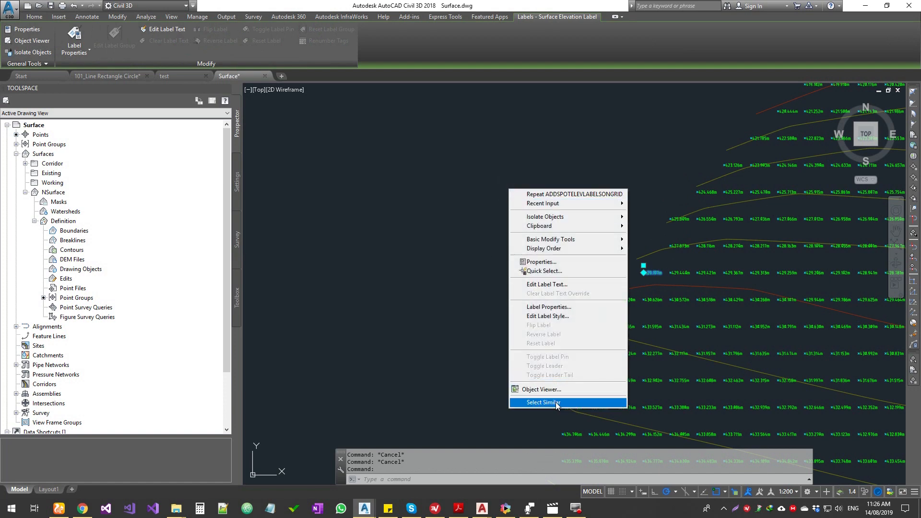
pyautogui.click(540, 402)
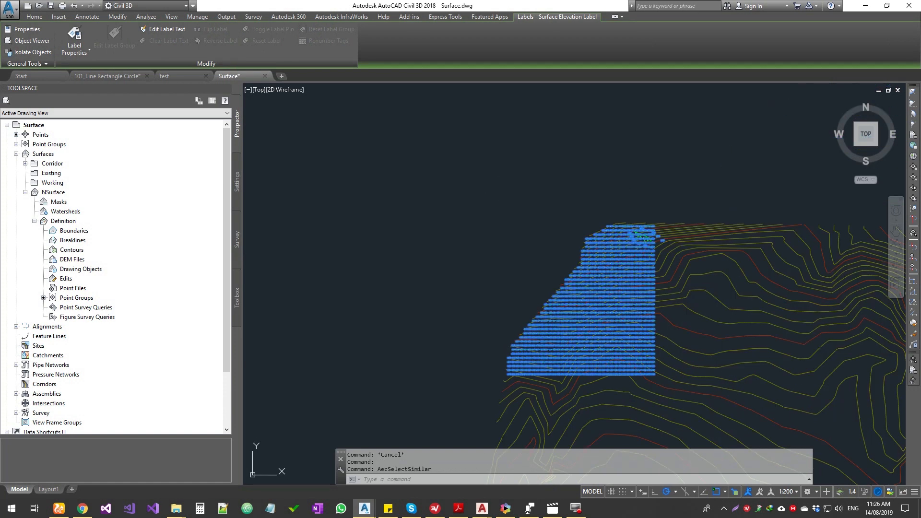
pyautogui.press('Delete')
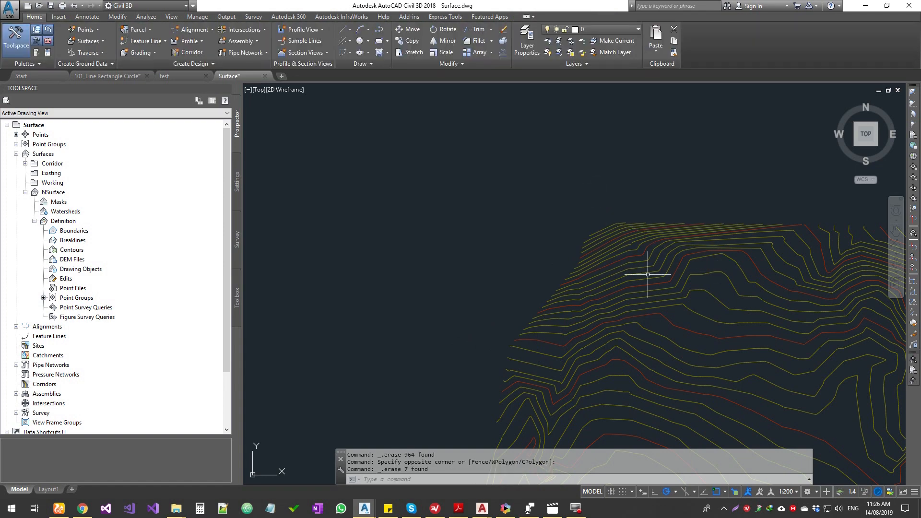
# - Add Contour - Single labels reading 414.0, 416.0 and 418.0
pyautogui.click(14, 42)
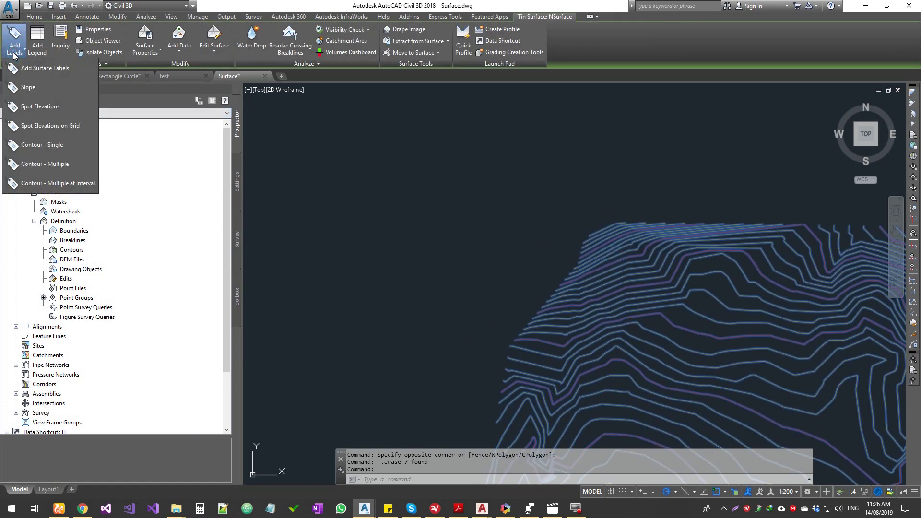
pyautogui.moveTo(50, 125)
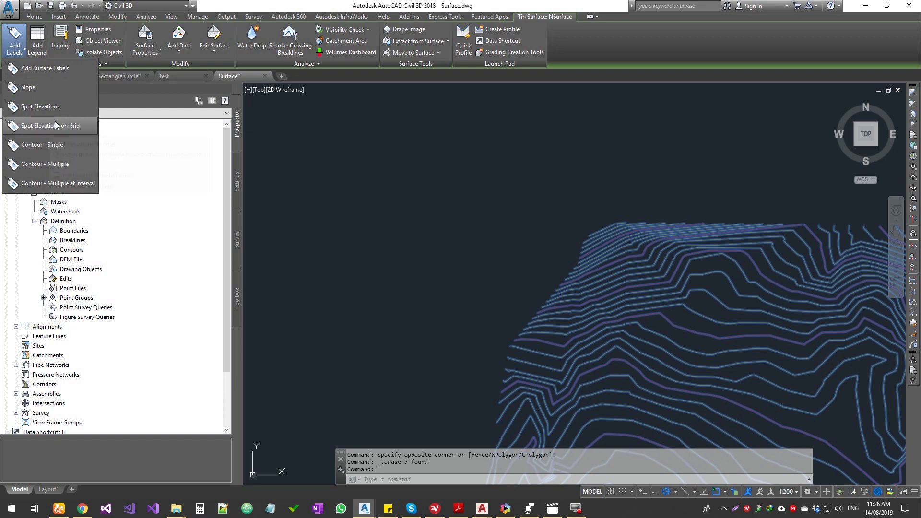
pyautogui.moveTo(42, 144)
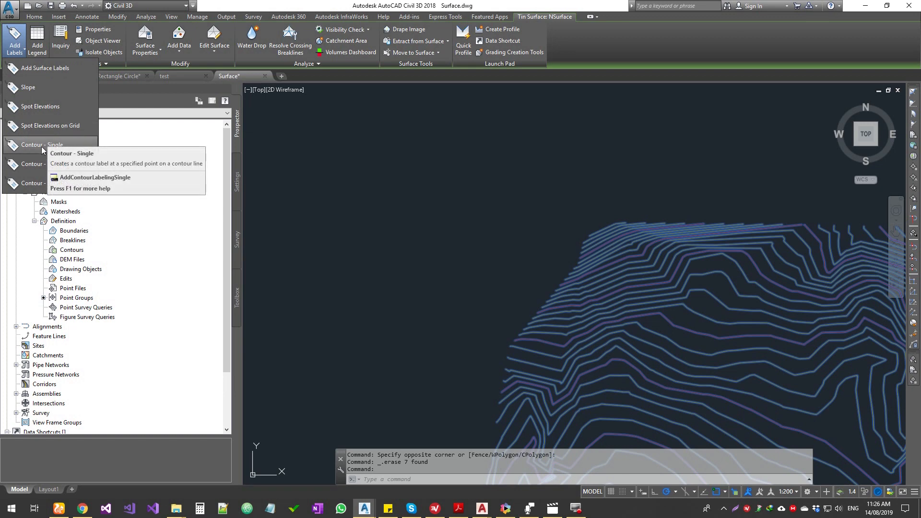
pyautogui.click(41, 144)
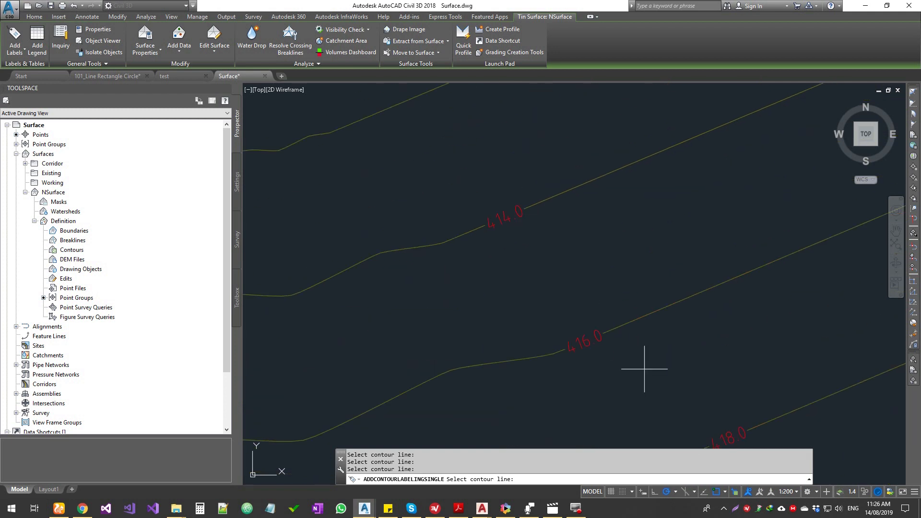
pyautogui.click(14, 40)
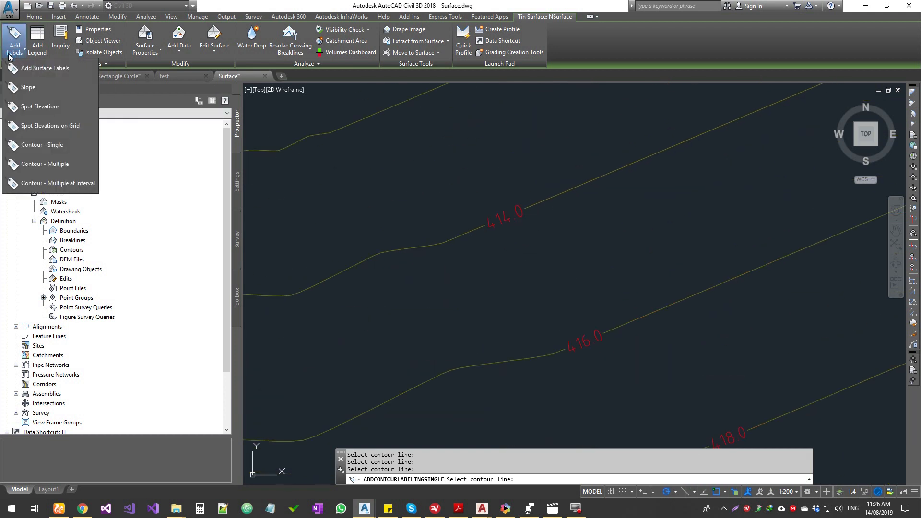
# - Label several contours with Contour - Multiple along a line across the slope
pyautogui.click(44, 164)
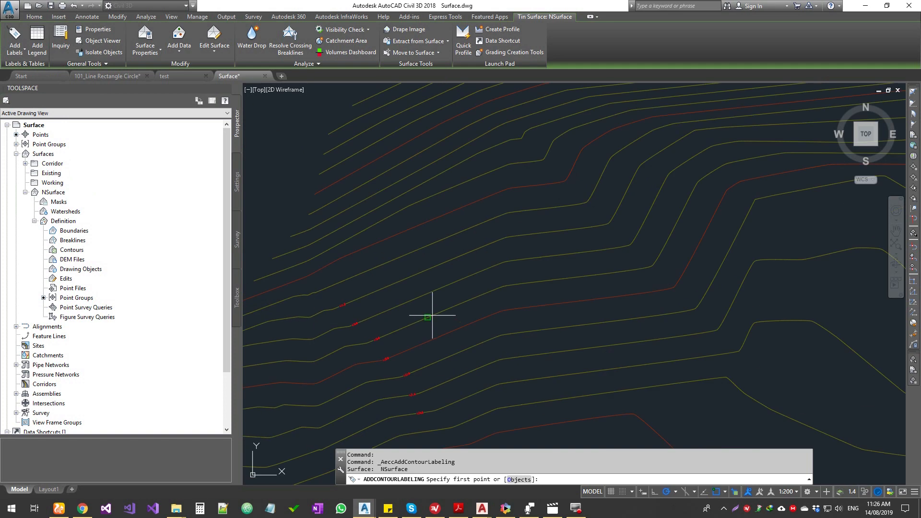
pyautogui.click(432, 317)
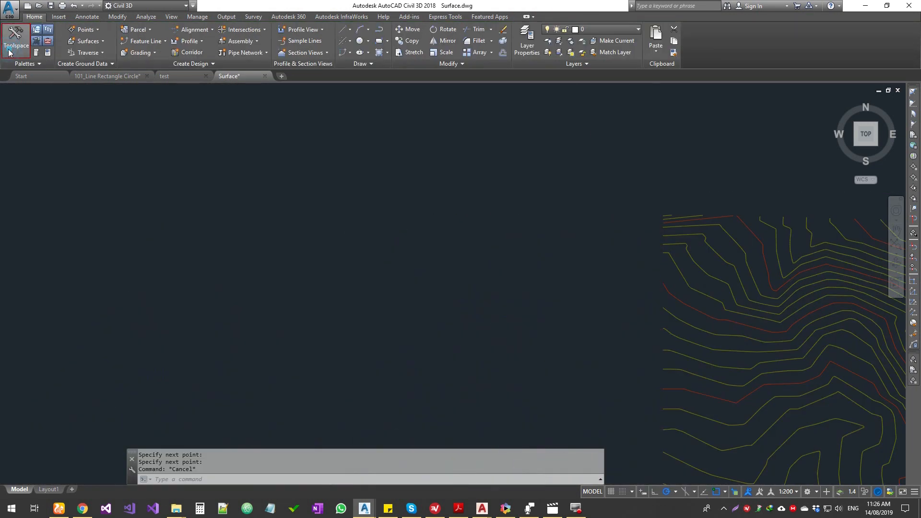
pyautogui.click(16, 39)
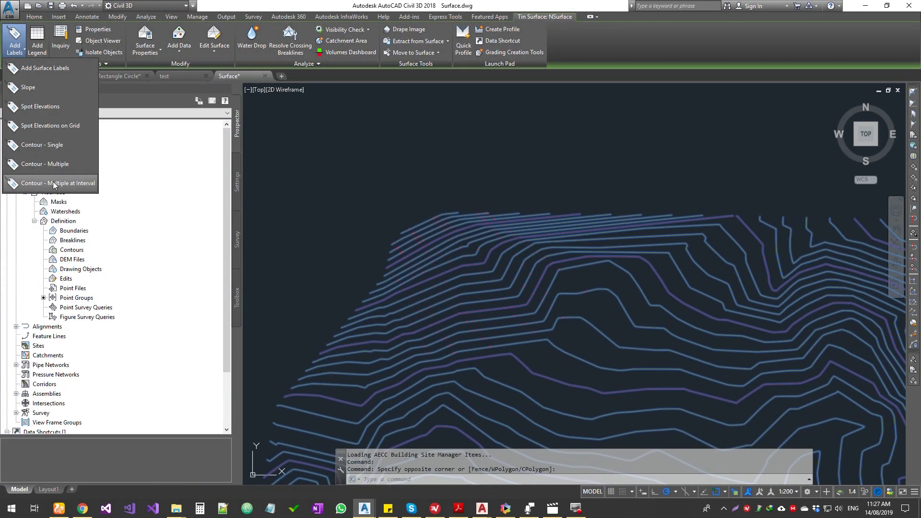
# - Add interval contour labels, erase the 253 labels, and start surface labeling
pyautogui.click(58, 182)
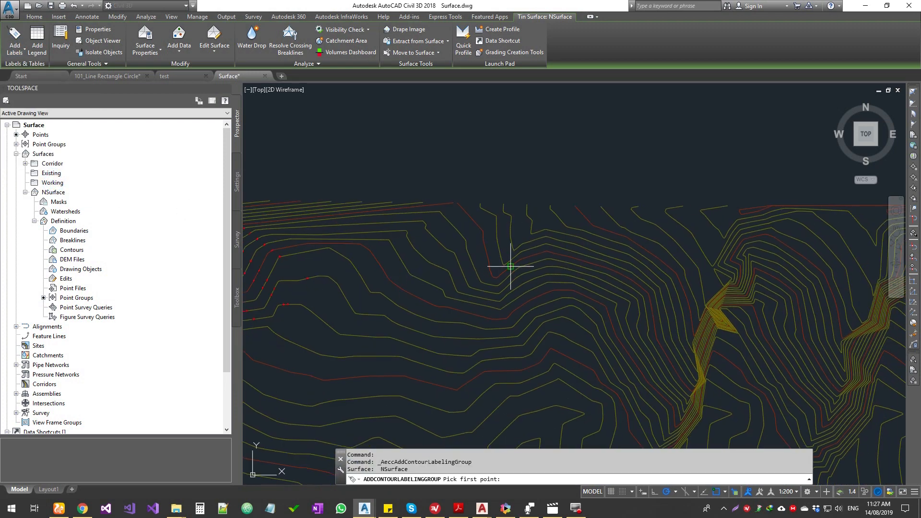
pyautogui.moveTo(576, 207)
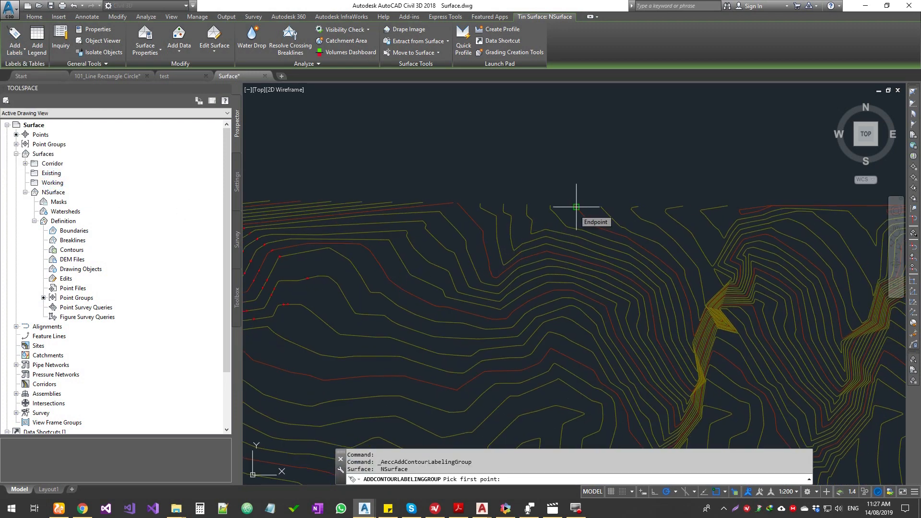
pyautogui.moveTo(570, 215)
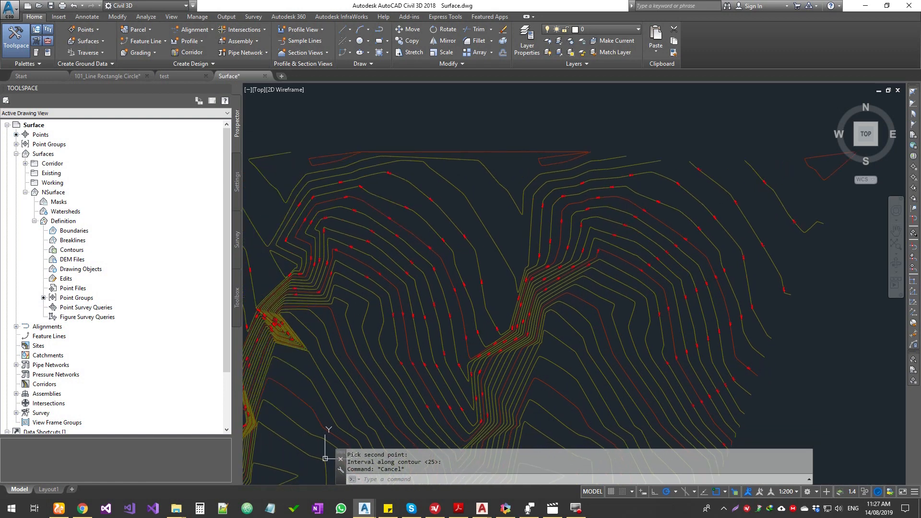
pyautogui.moveTo(416, 289)
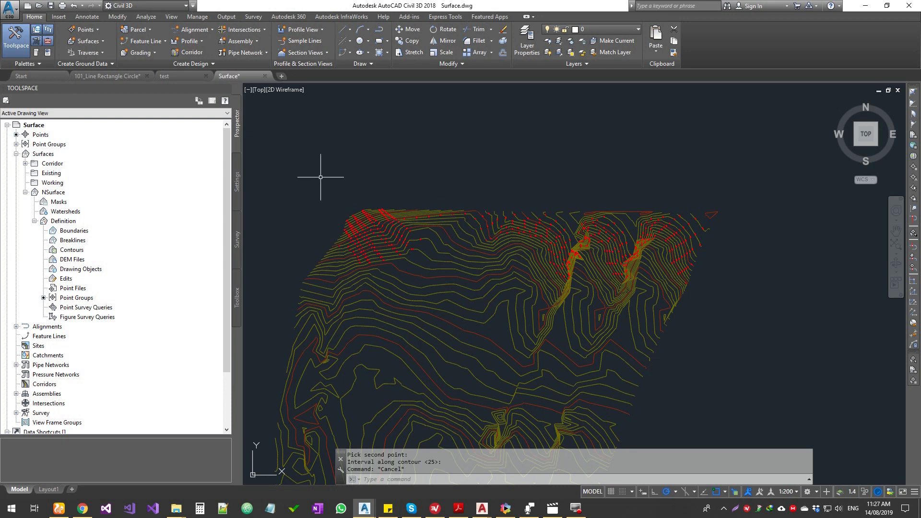
pyautogui.click(782, 298)
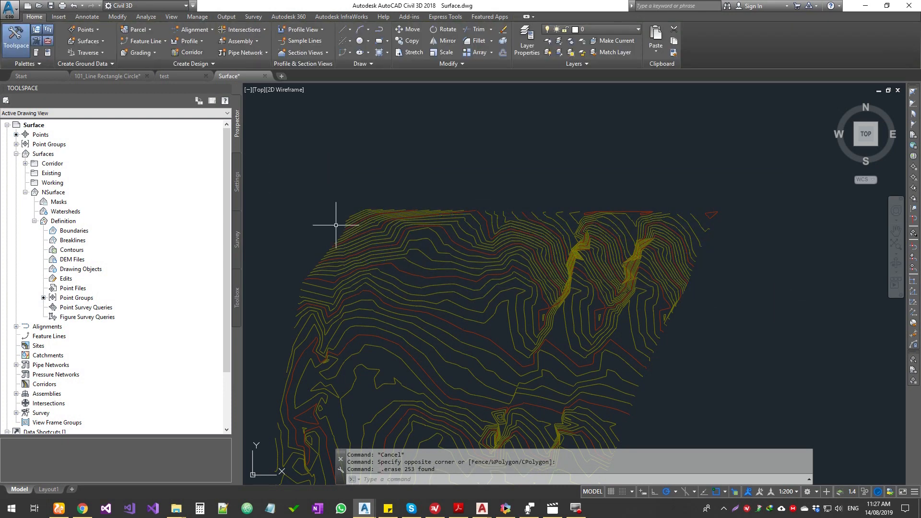
pyautogui.click(14, 40)
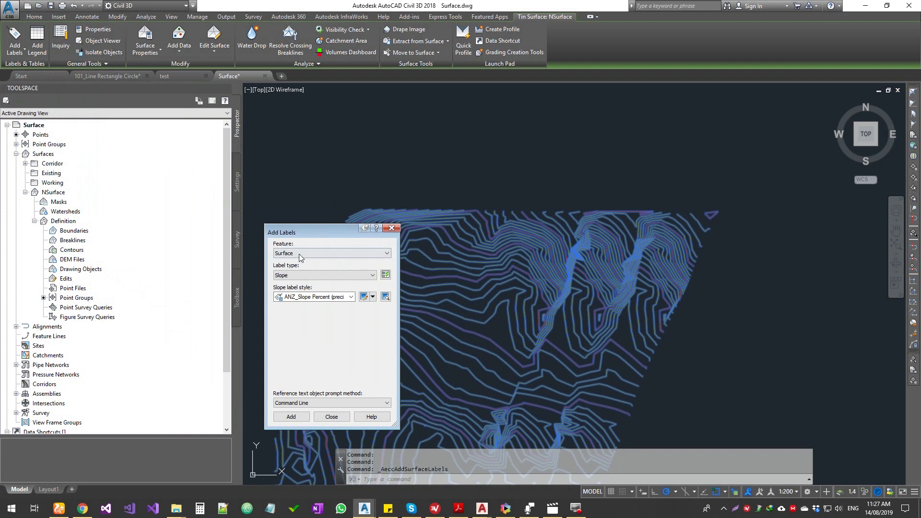
pyautogui.click(386, 254)
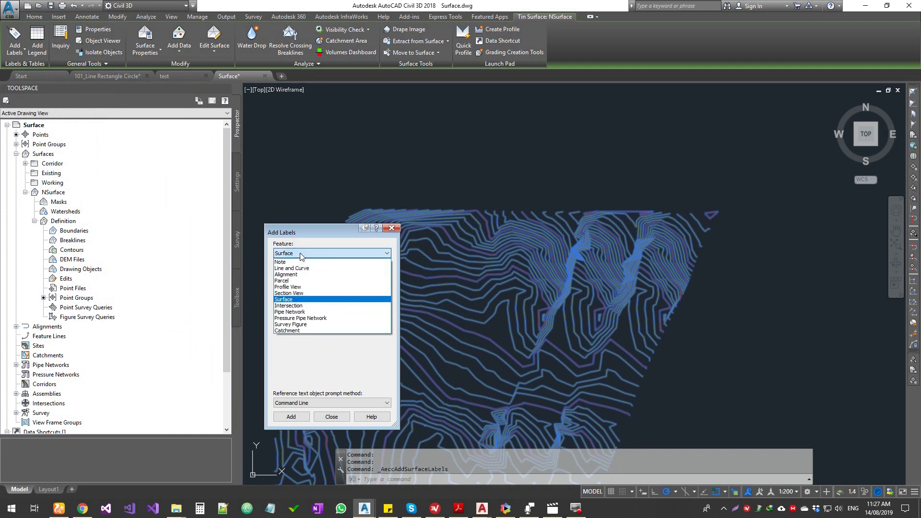
pyautogui.click(284, 299)
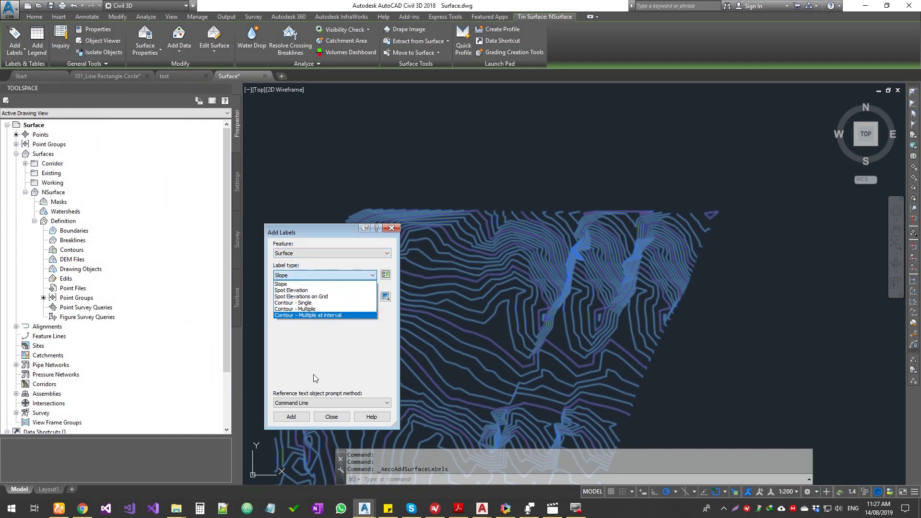
pyautogui.click(281, 284)
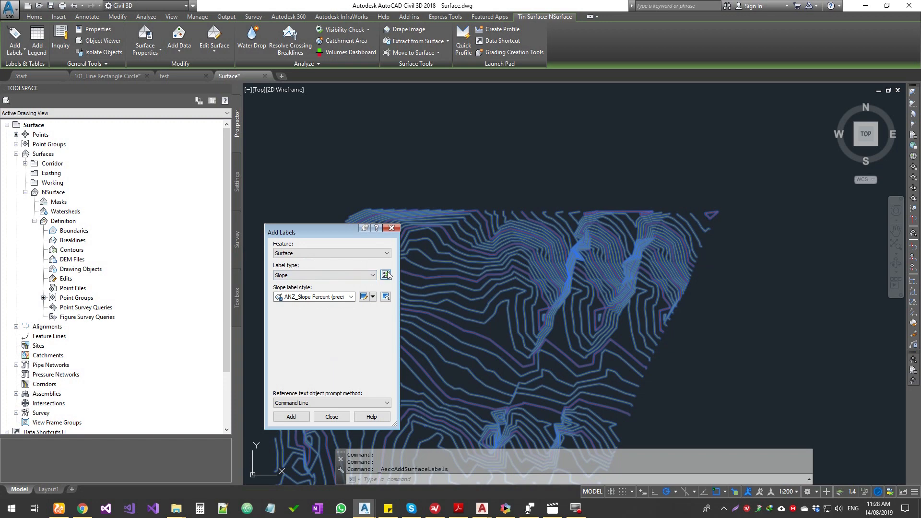
pyautogui.click(385, 275)
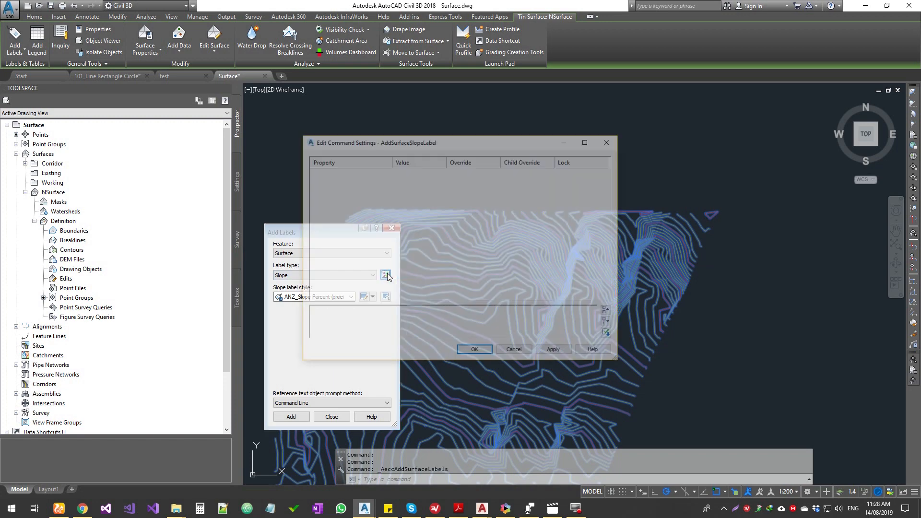
pyautogui.click(387, 275)
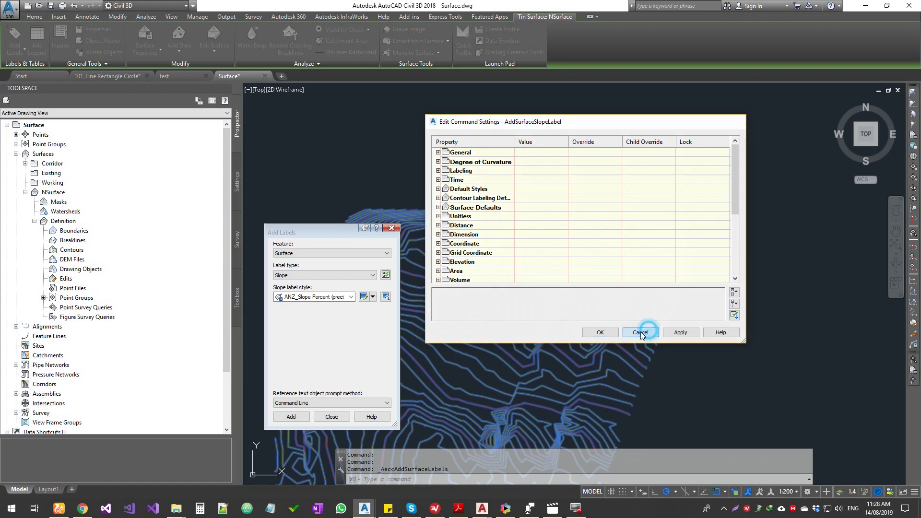
pyautogui.click(640, 332)
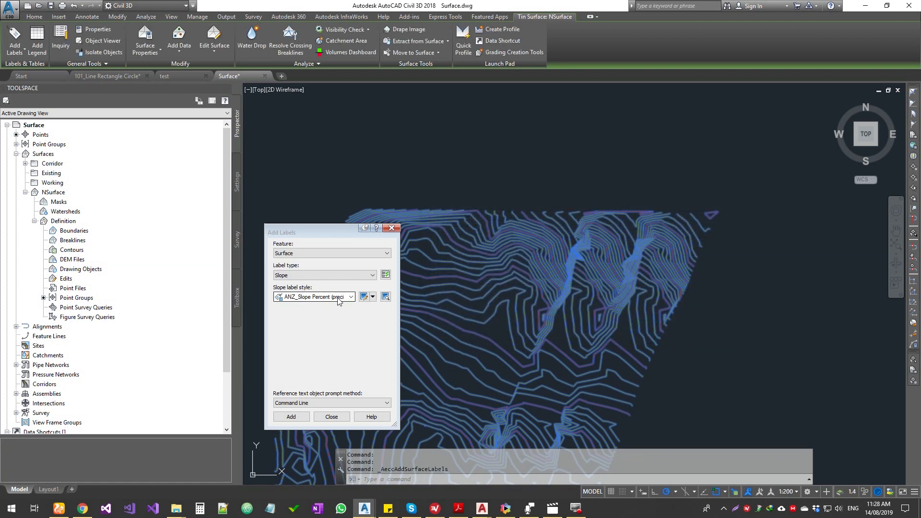
pyautogui.moveTo(573, 277)
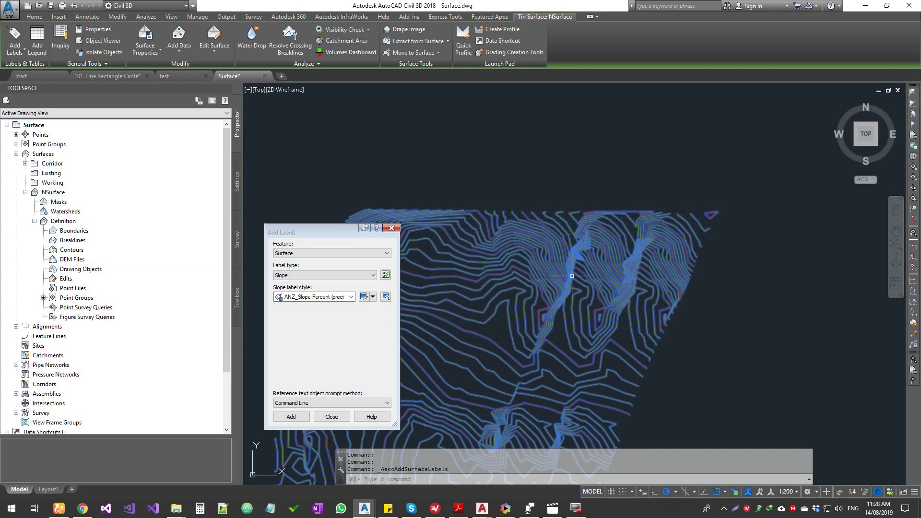
# - Place ANZ_Slope Percent (precision 0.1) - Always Downstream labels, then choose Contour - Single
pyautogui.click(372, 296)
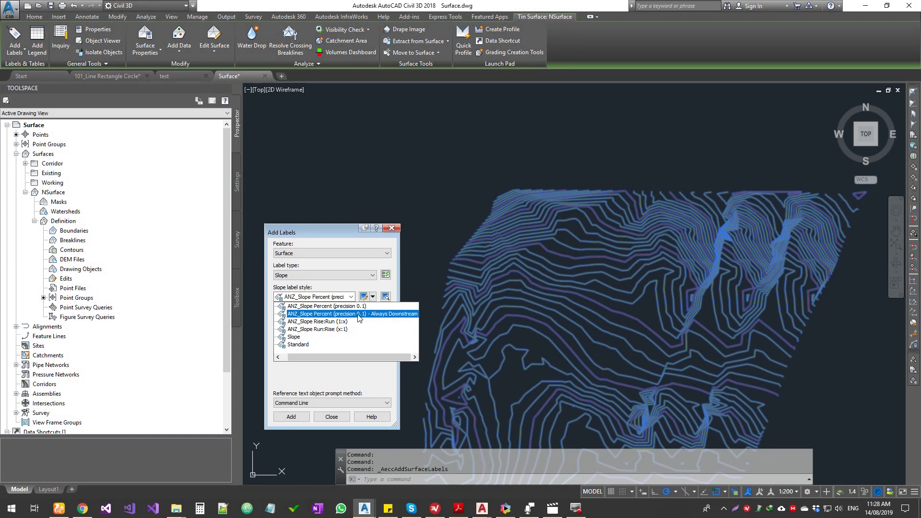
pyautogui.click(352, 313)
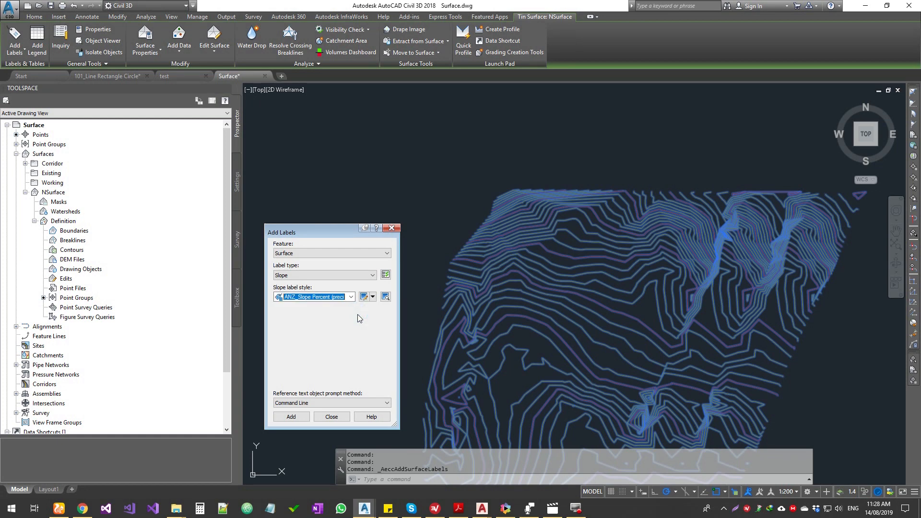
pyautogui.click(291, 416)
pyautogui.write('O')
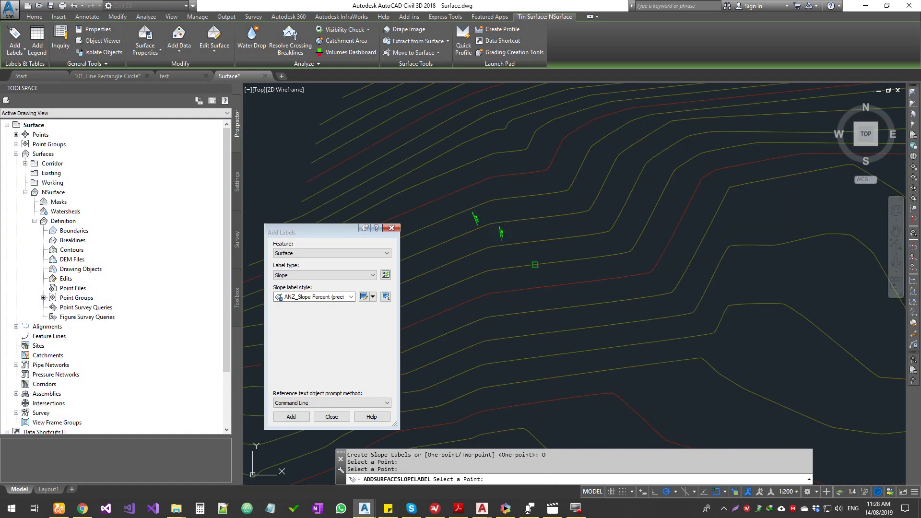
pyautogui.click(673, 161)
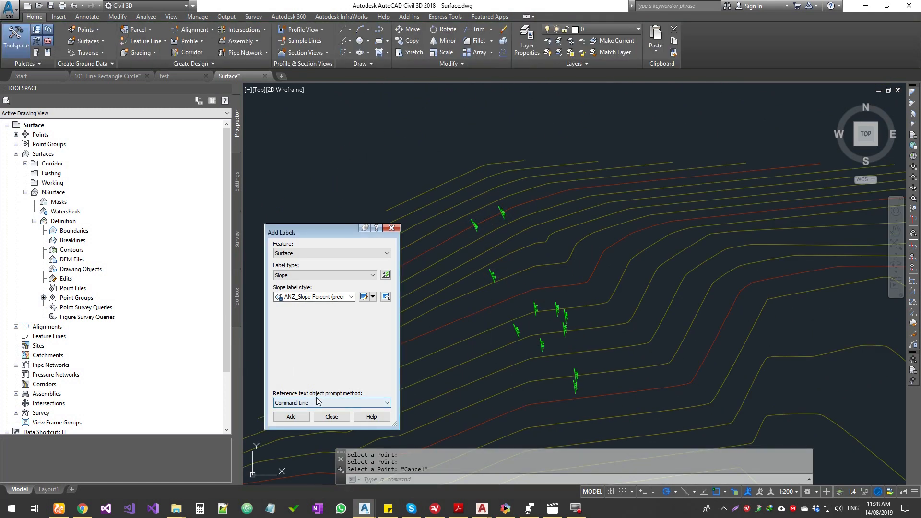
pyautogui.click(373, 275)
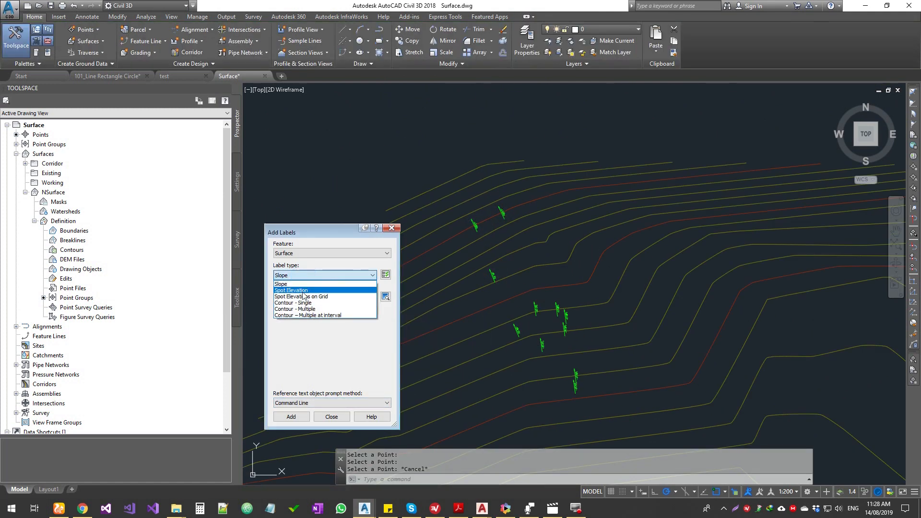
pyautogui.click(295, 303)
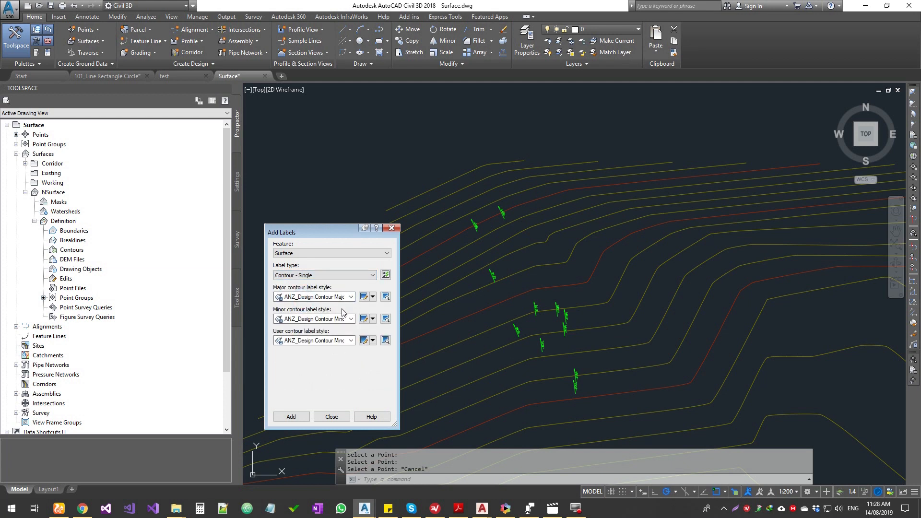
# - Set the label type to Spot Elevation, then back to Slope
pyautogui.click(325, 275)
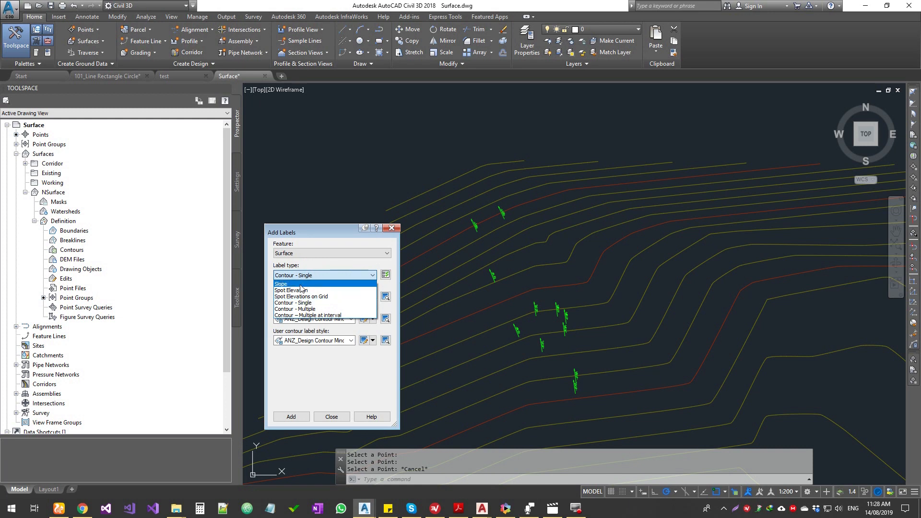
pyautogui.click(288, 290)
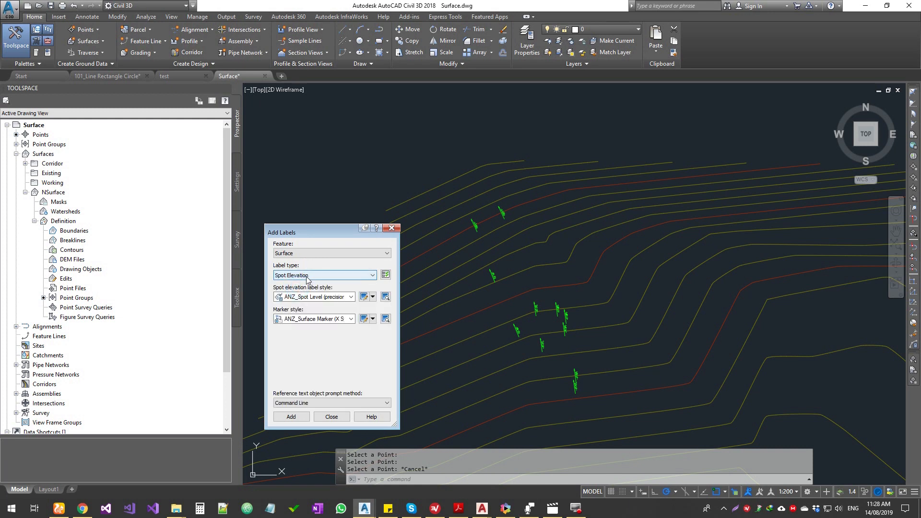
pyautogui.click(372, 275)
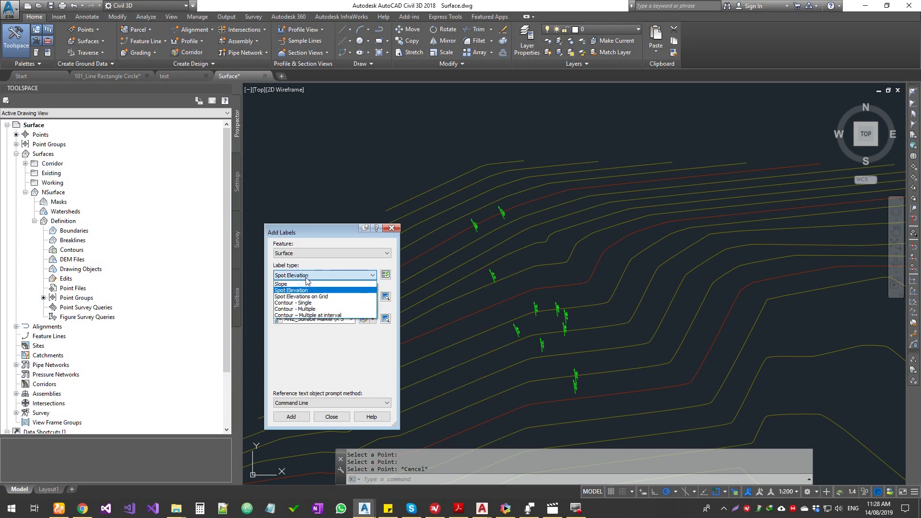
pyautogui.click(281, 284)
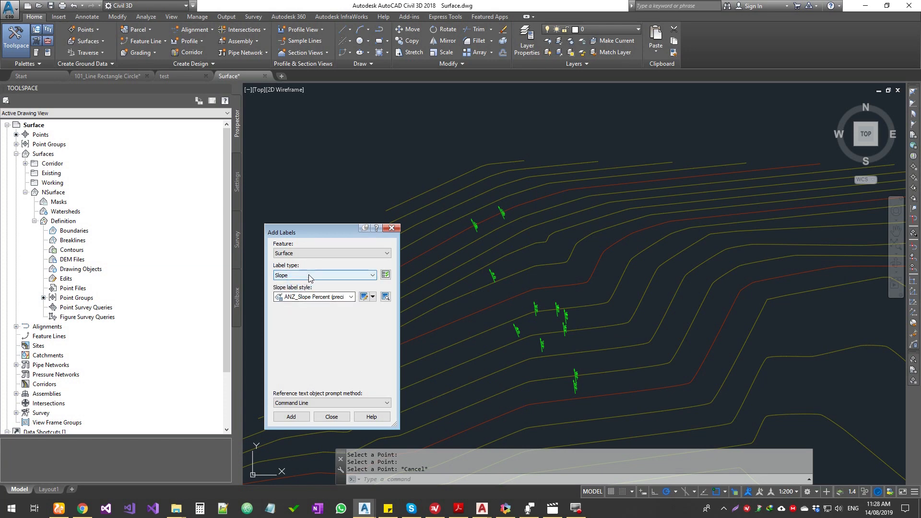
# - View the ANZ_Slope Percent style's Layout tab in Label Style Composer, cancelling without changes
pyautogui.click(364, 296)
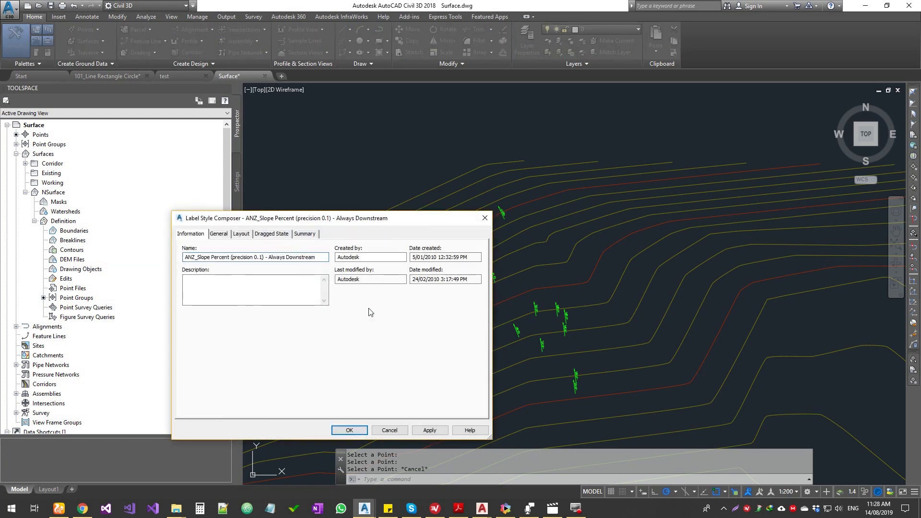
pyautogui.click(241, 233)
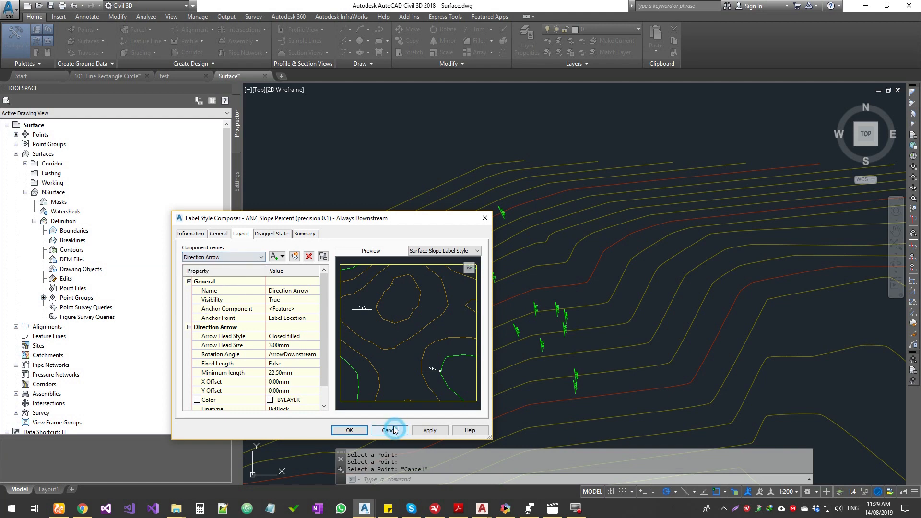
pyautogui.click(390, 430)
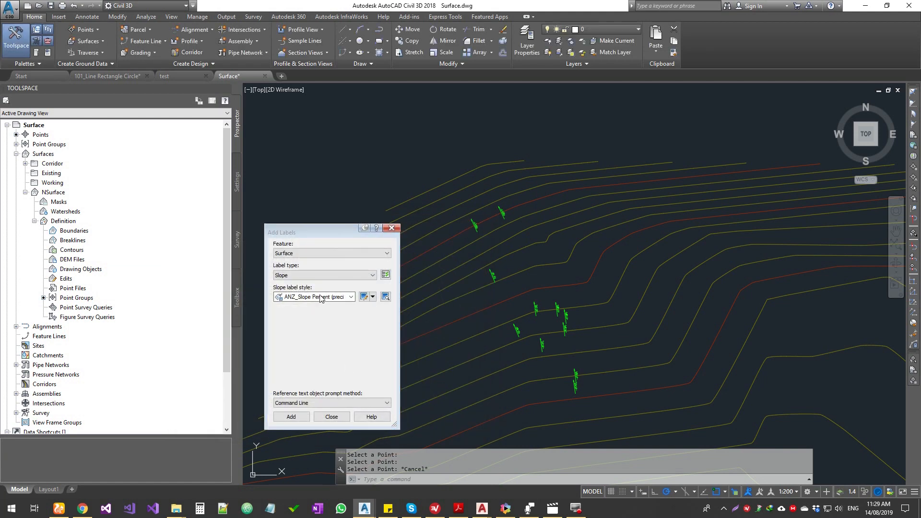
# - Browse the surface label types, trying Spot Elevation and Spot Elevations on Grid
pyautogui.click(373, 275)
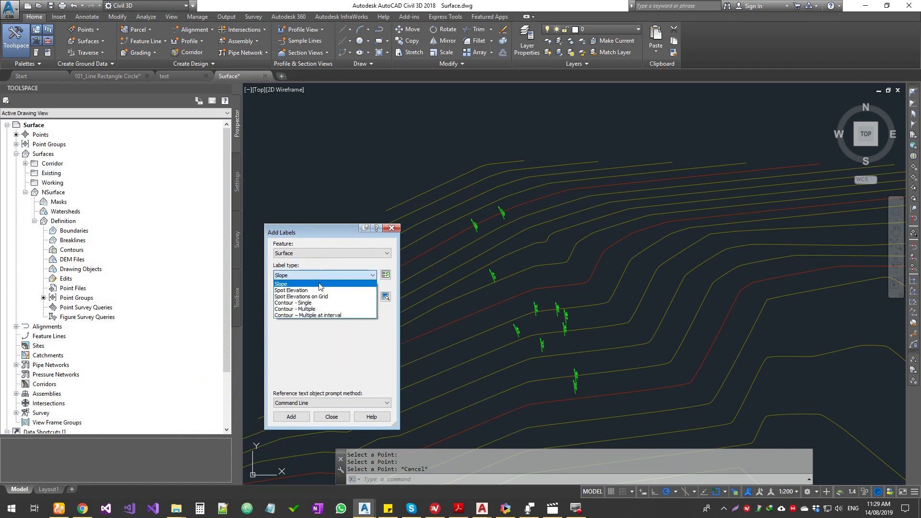
pyautogui.click(290, 290)
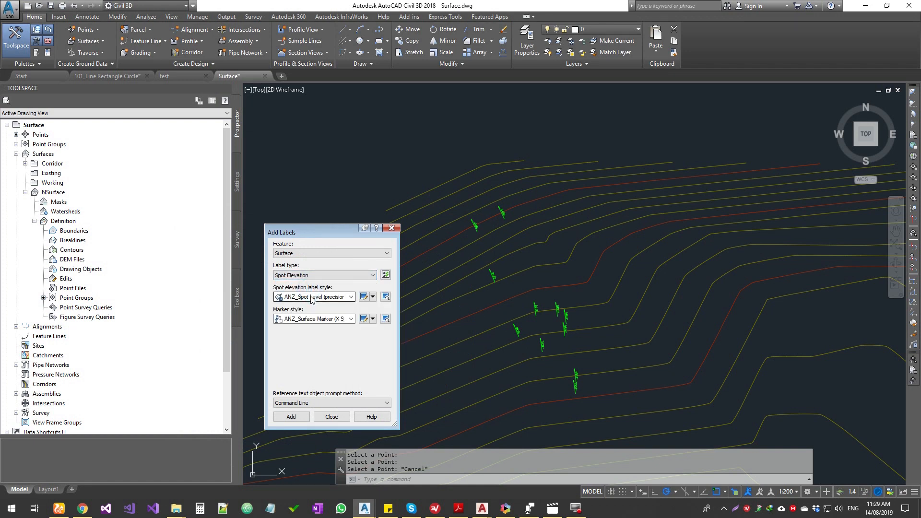
pyautogui.moveTo(314, 296)
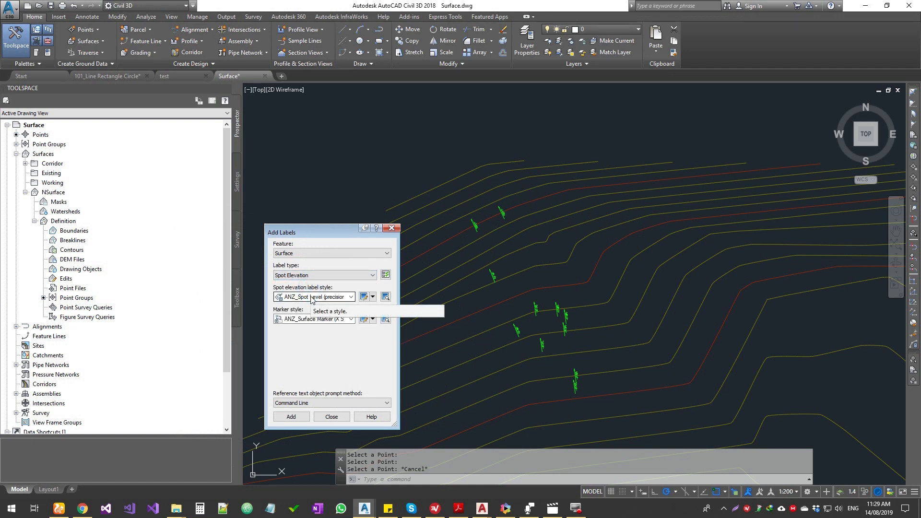
pyautogui.moveTo(315, 296)
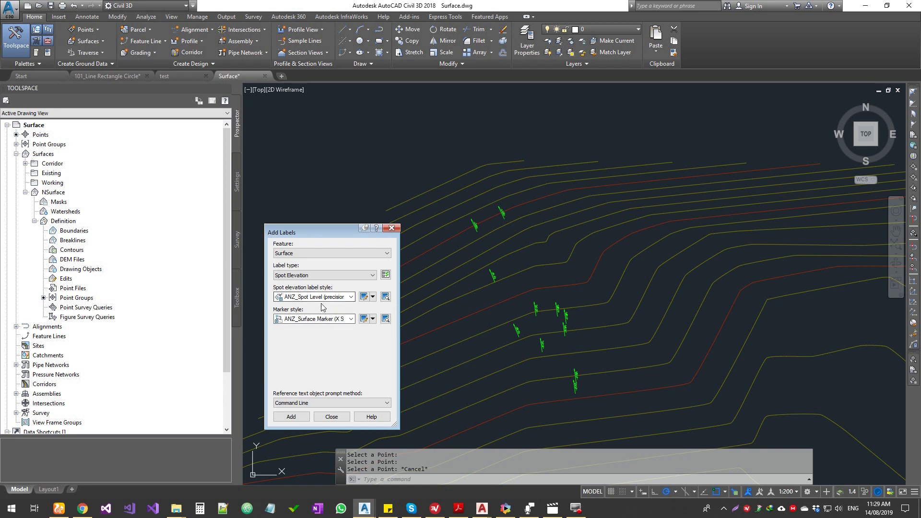
pyautogui.moveTo(301, 309)
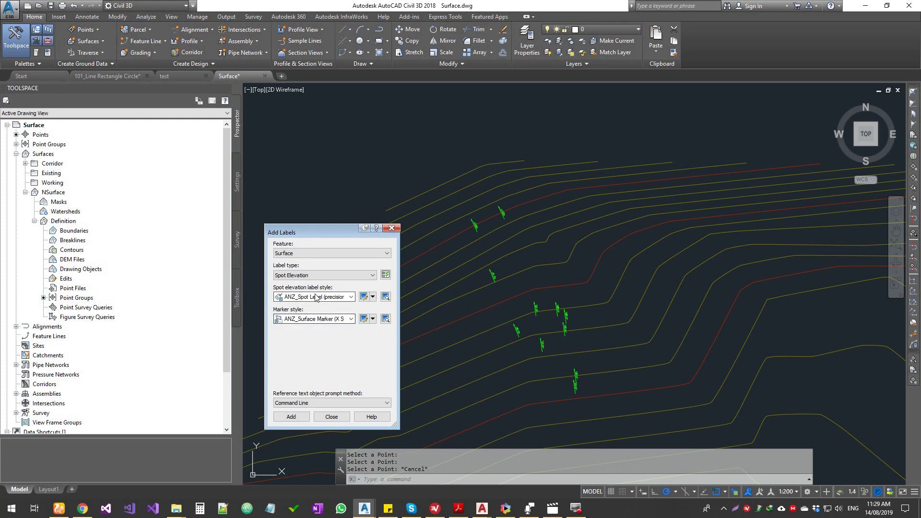
pyautogui.click(373, 275)
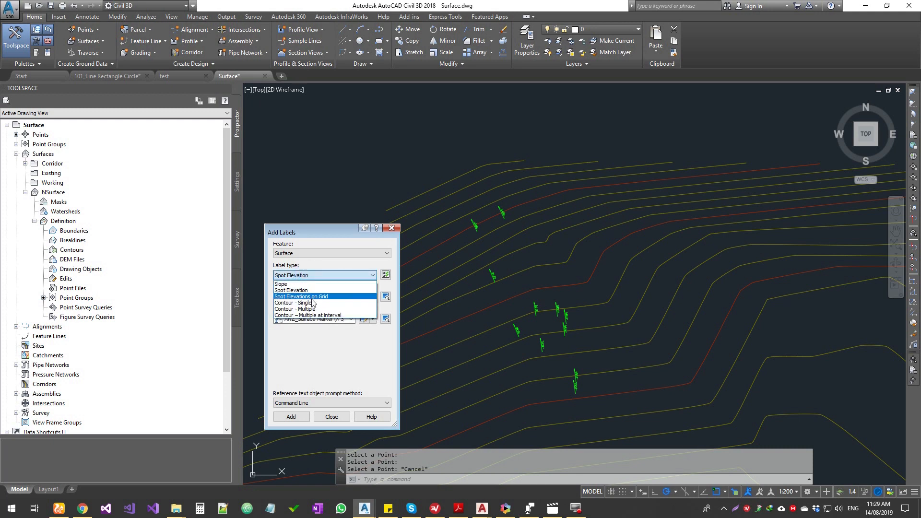
pyautogui.click(300, 296)
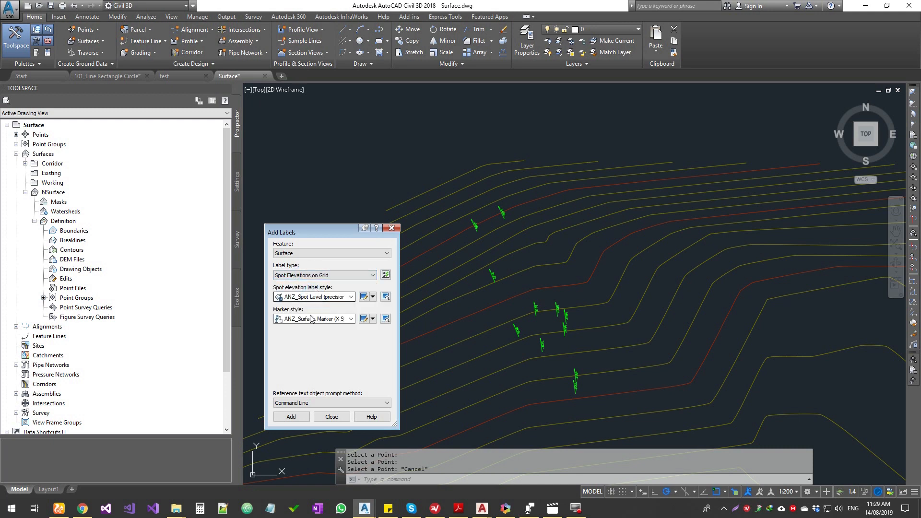
# - Set label type to Contour - Single and edit the ANZ_Design Contour Major style
pyautogui.click(372, 274)
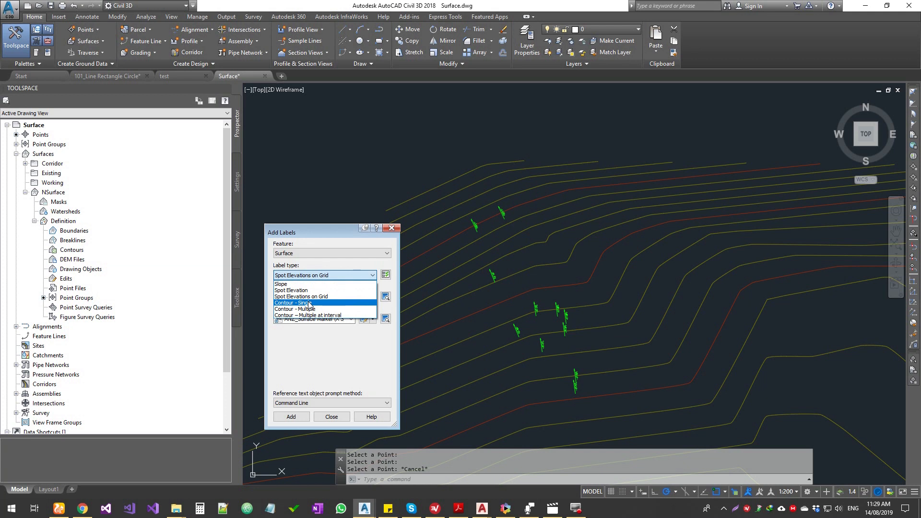
pyautogui.click(301, 303)
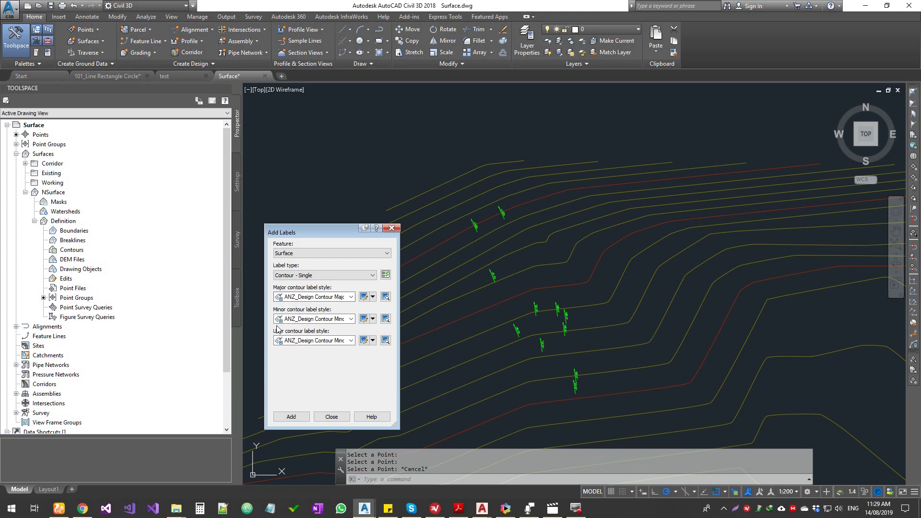
pyautogui.moveTo(298, 336)
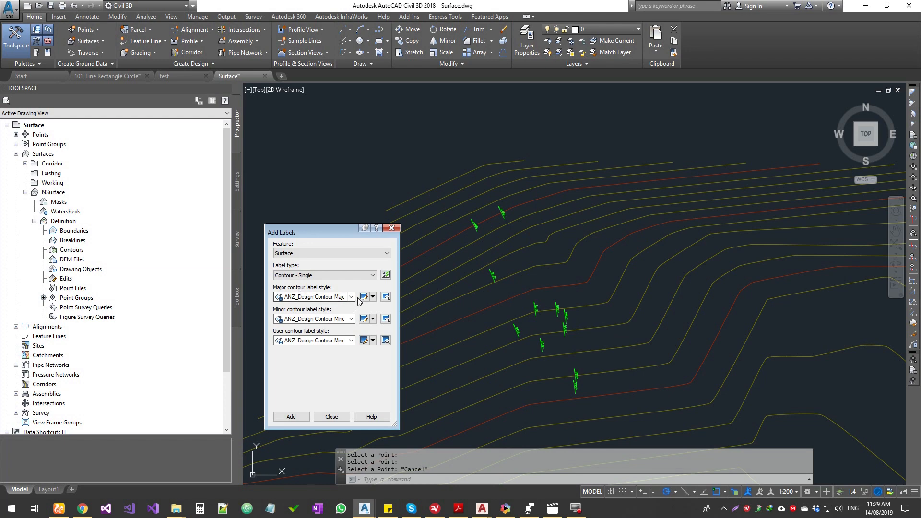
pyautogui.moveTo(364, 340)
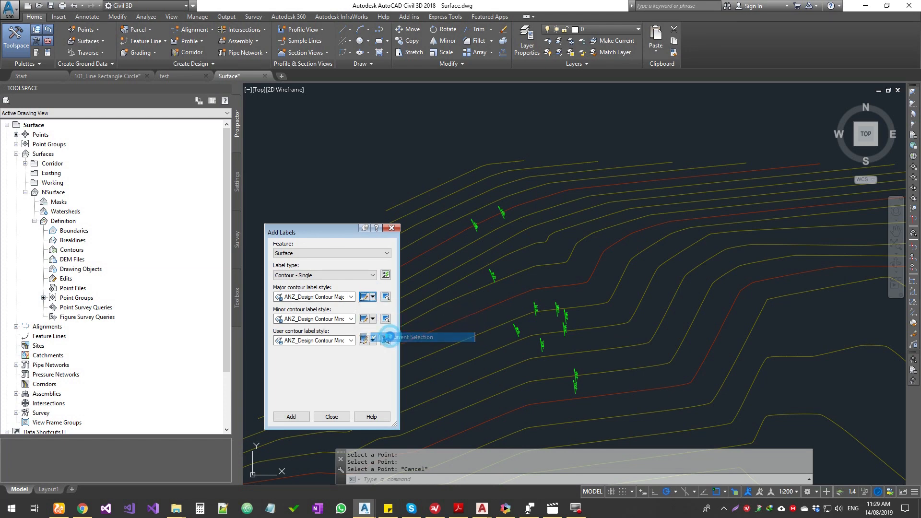
pyautogui.click(384, 296)
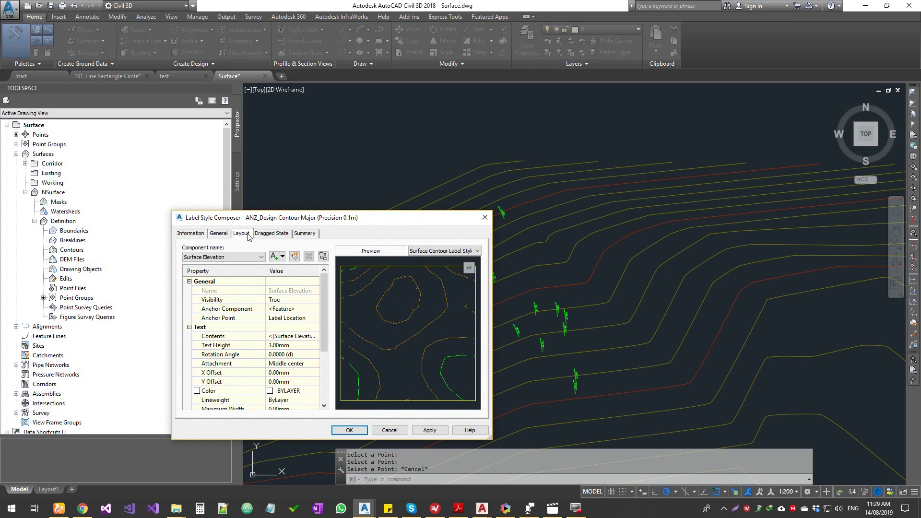
# - Set the major contour label text colour to blue and save the style
pyautogui.scroll(-3)
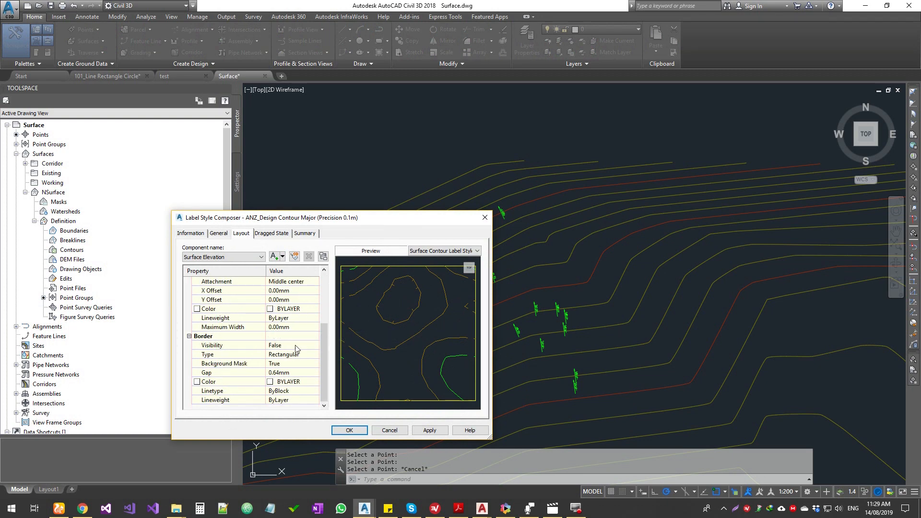
pyautogui.scroll(3)
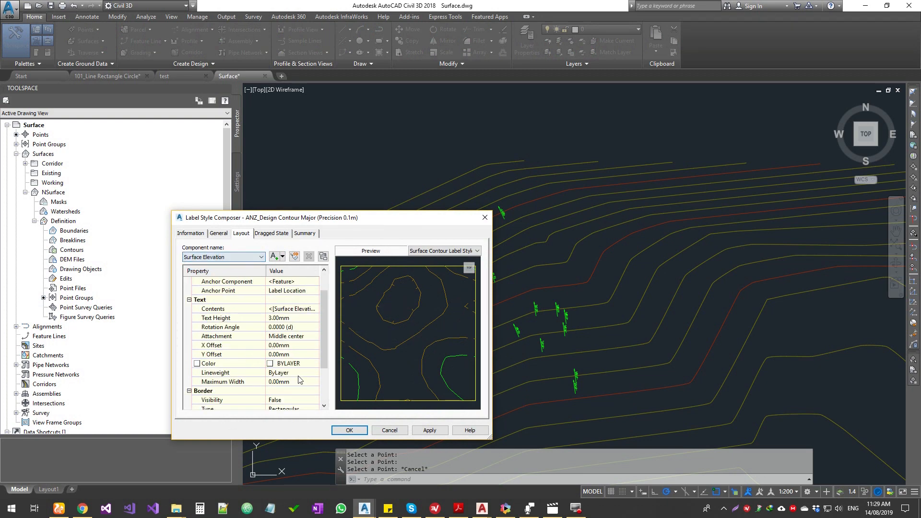
pyautogui.click(290, 363)
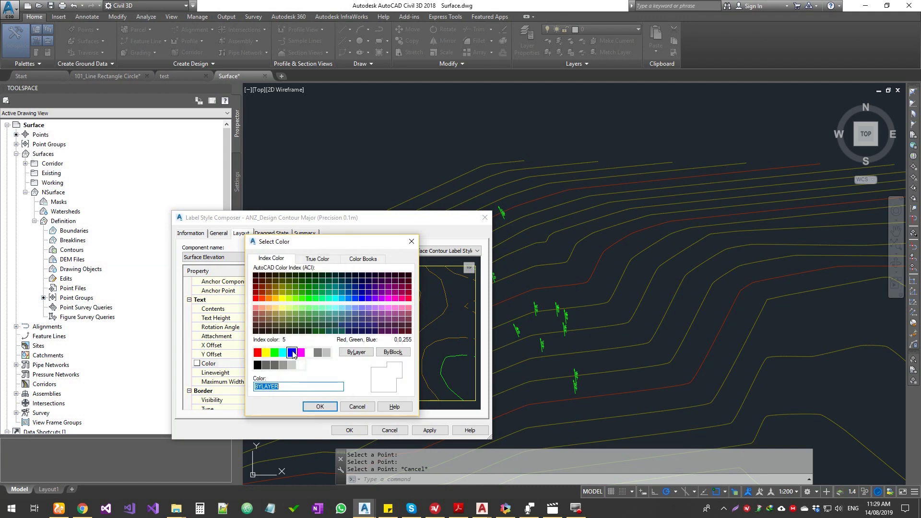
pyautogui.click(320, 406)
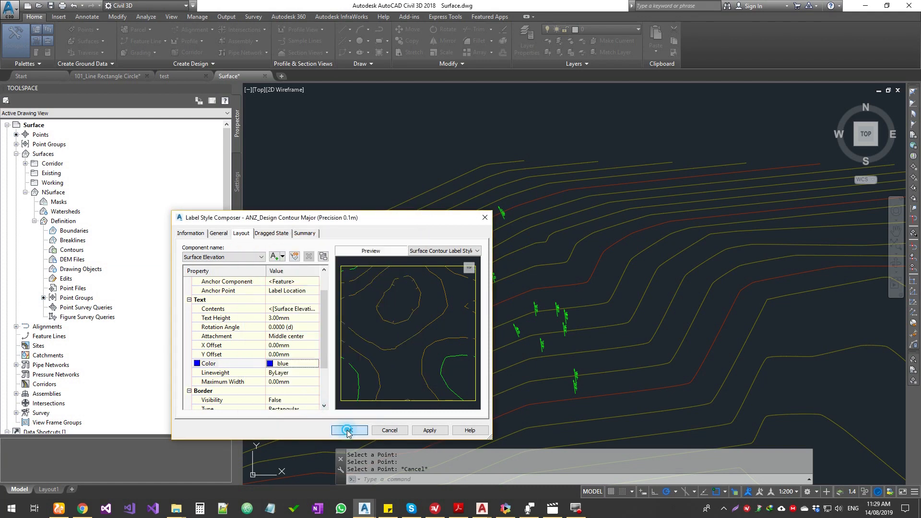
pyautogui.click(348, 429)
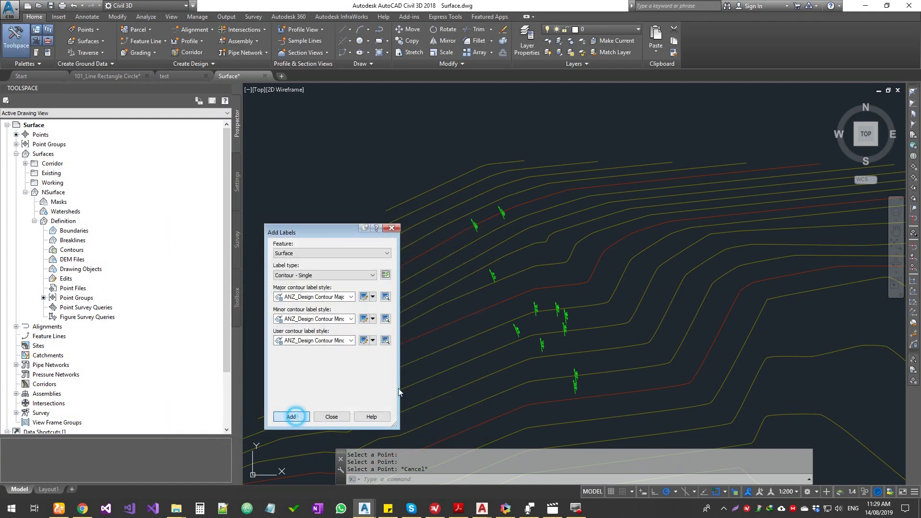
# - Label two major contour lines on NSurface, such as 410.0
pyautogui.click(291, 417)
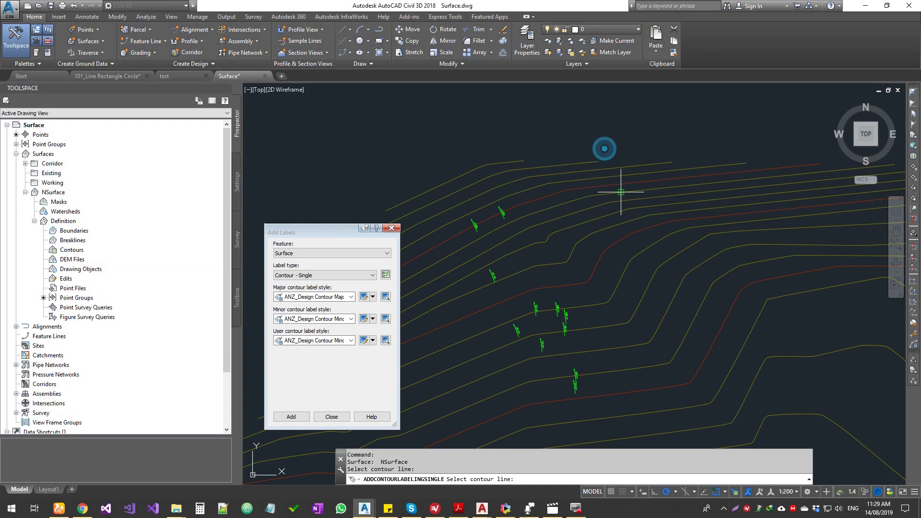
pyautogui.click(620, 192)
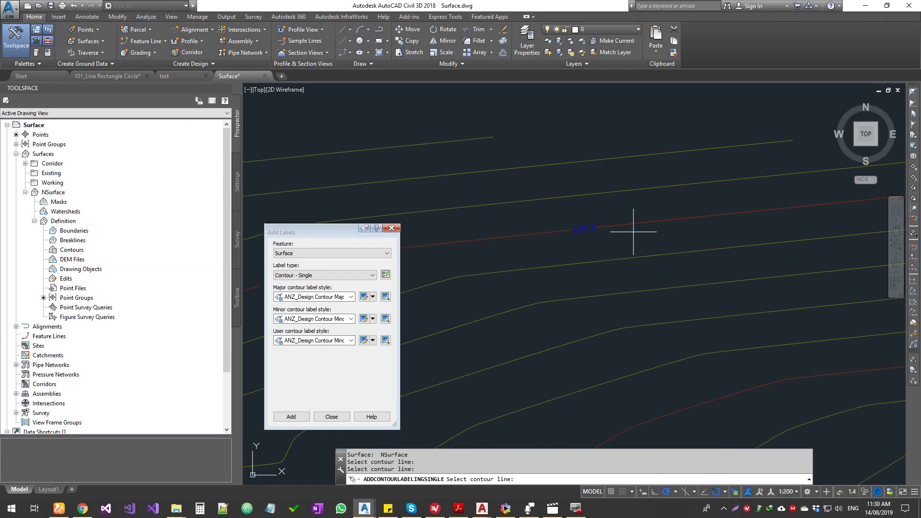
pyautogui.click(608, 156)
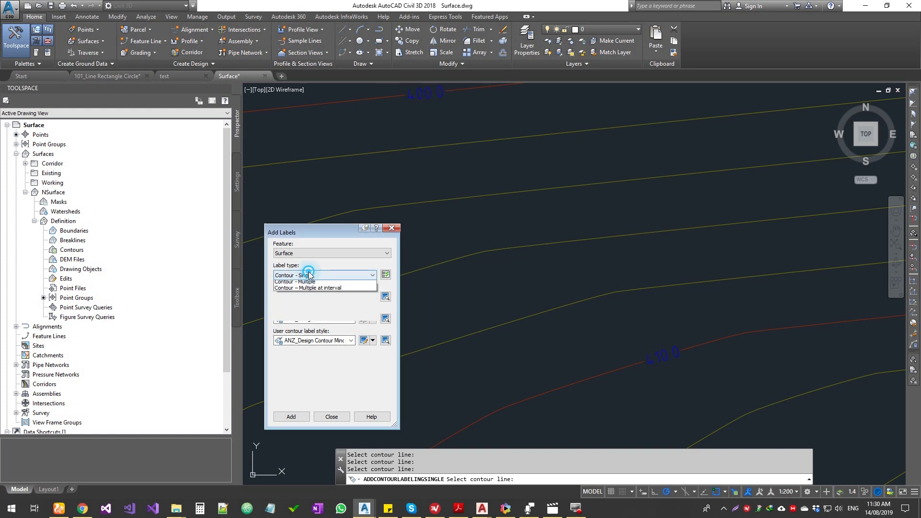
# - Switch the label type to Contour - Multiple at interval, then close Add Labels
pyautogui.click(295, 288)
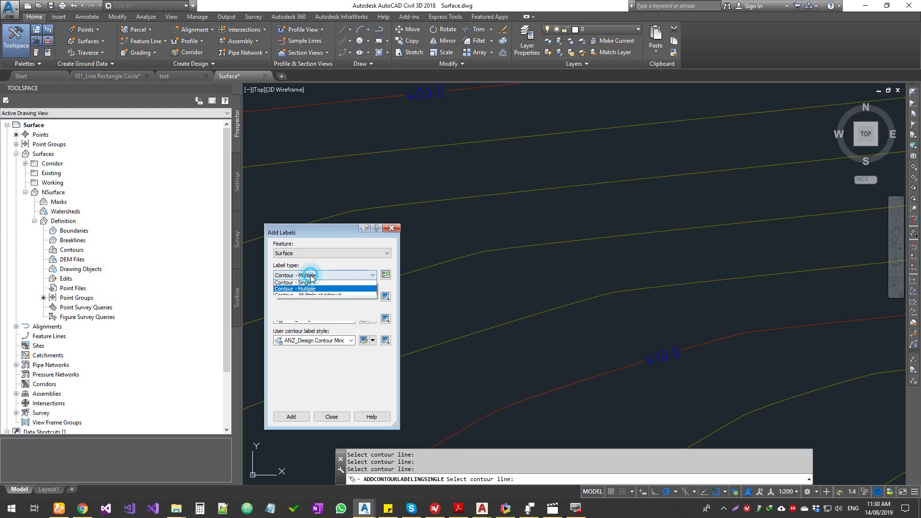
pyautogui.click(306, 294)
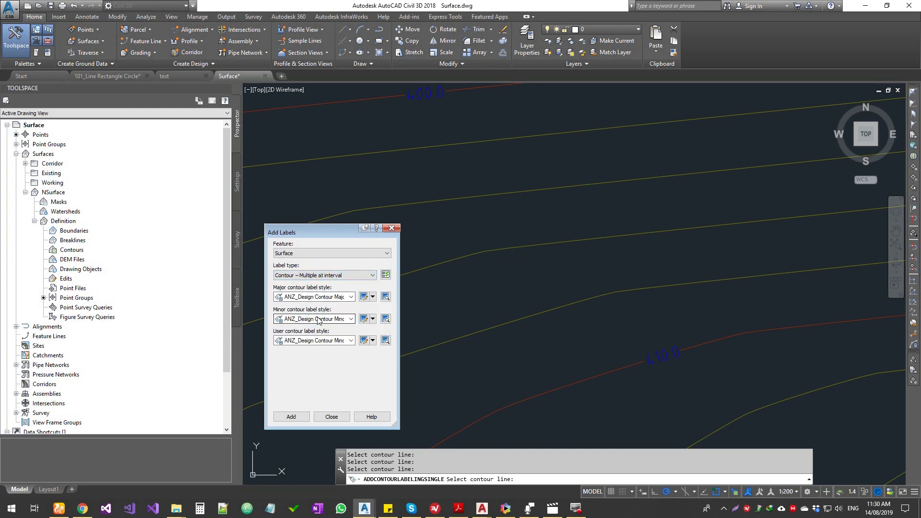
pyautogui.moveTo(356, 430)
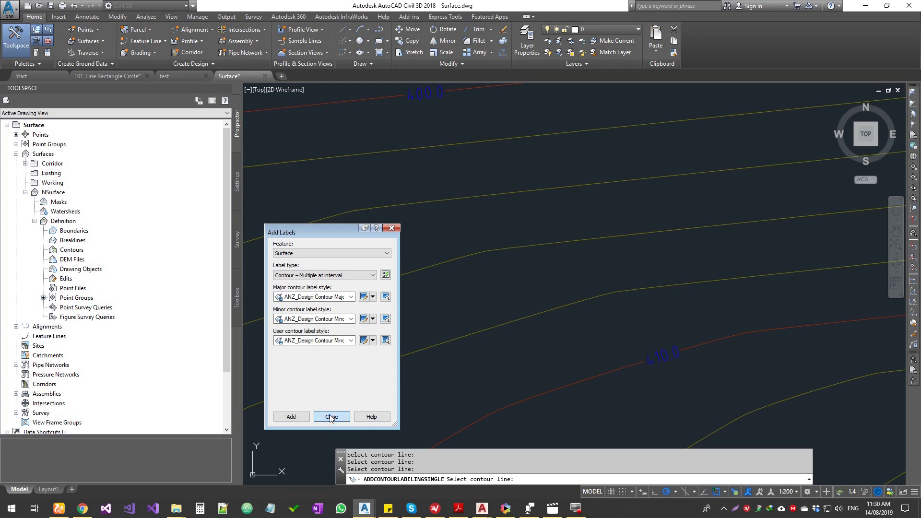
pyautogui.click(331, 416)
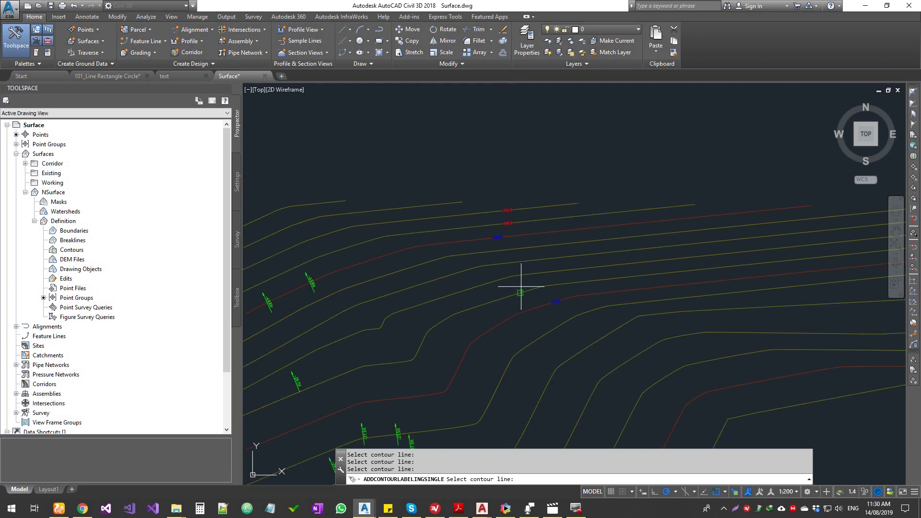